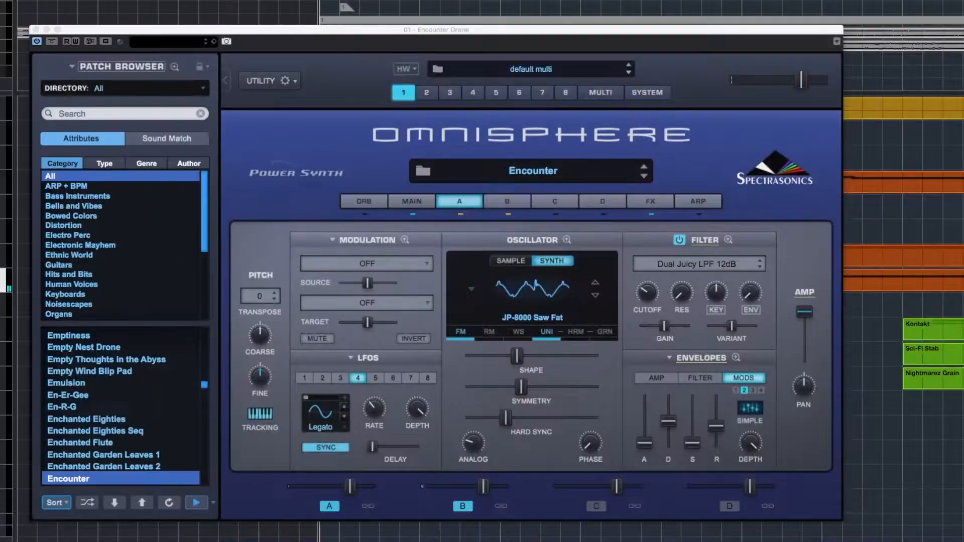
mouse_move(464, 286)
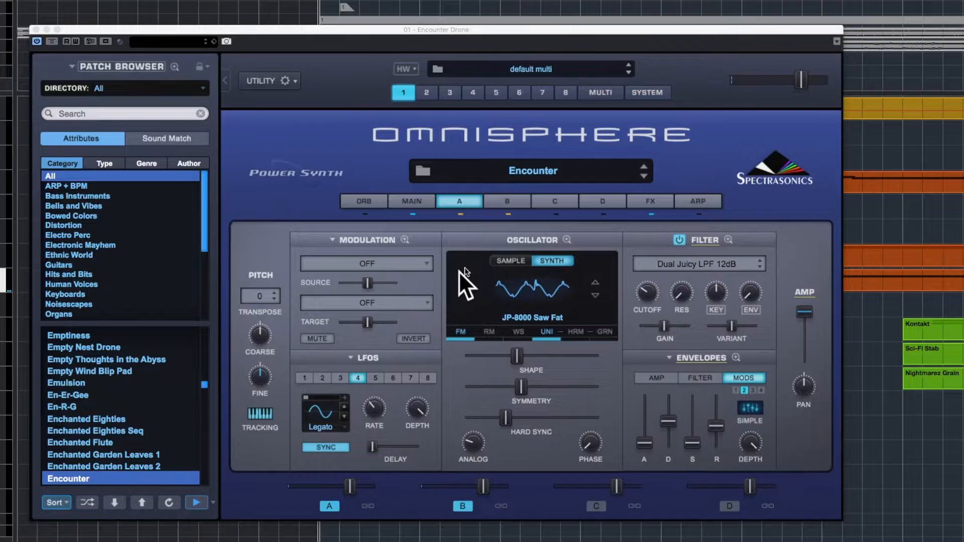
mouse_move(461, 243)
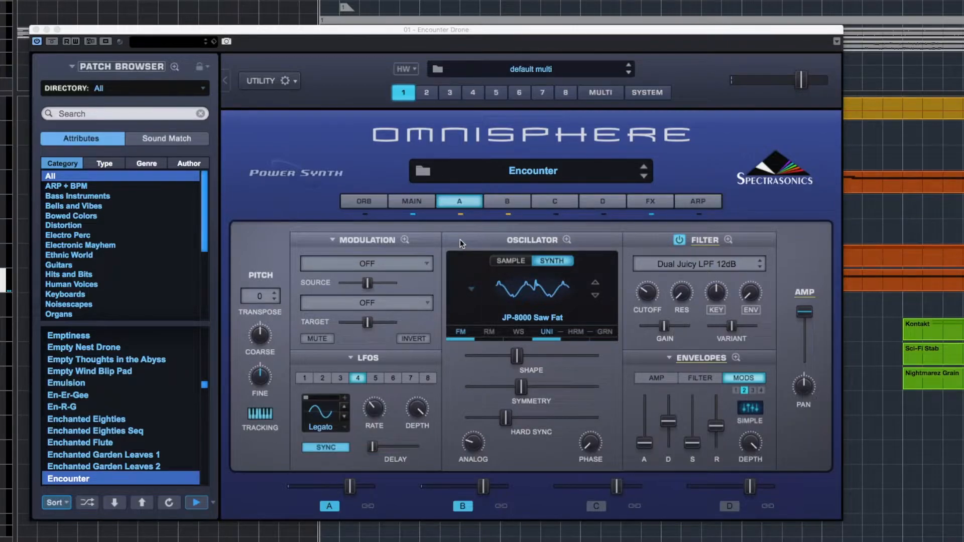
mouse_move(430, 309)
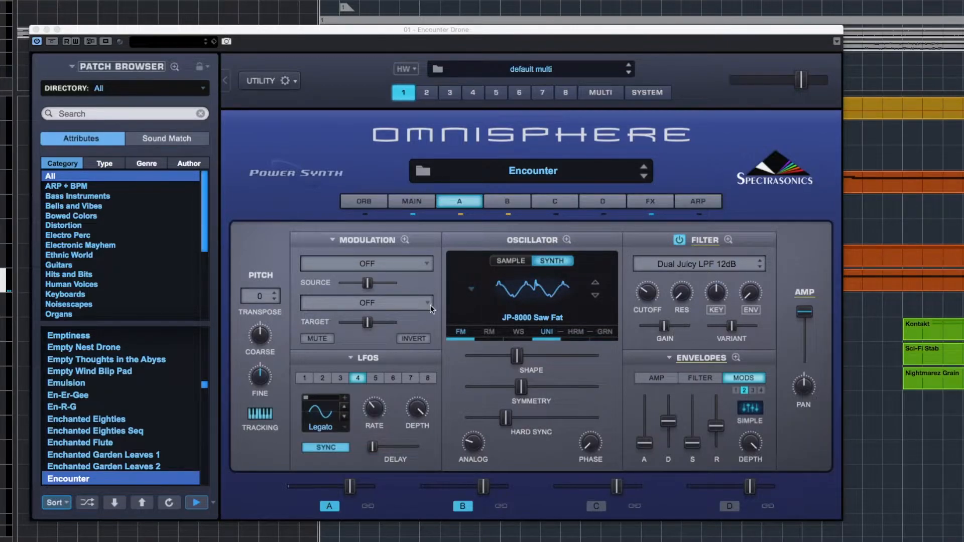
mouse_move(418, 206)
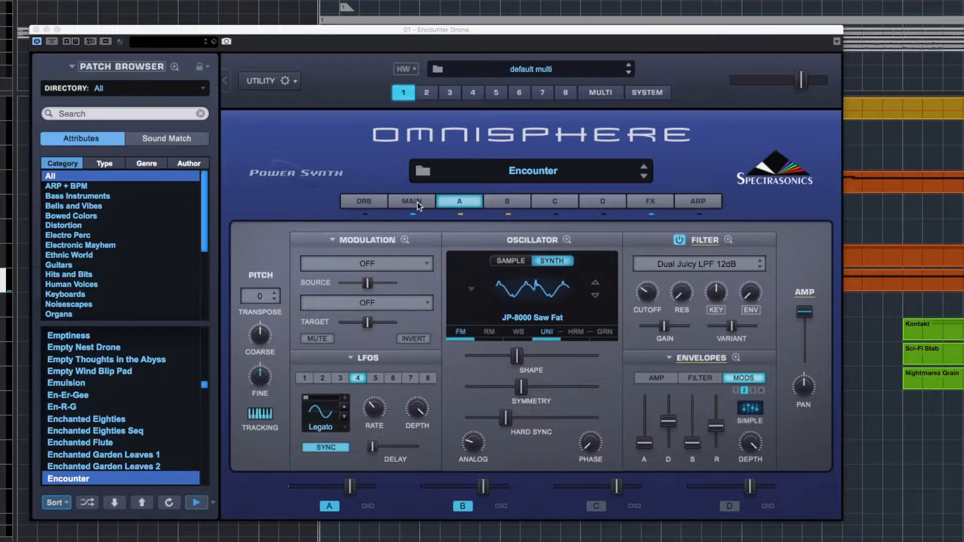
Open the Encounter patch's MAIN overview and keep the Signal Path on Shared.
click(411, 200)
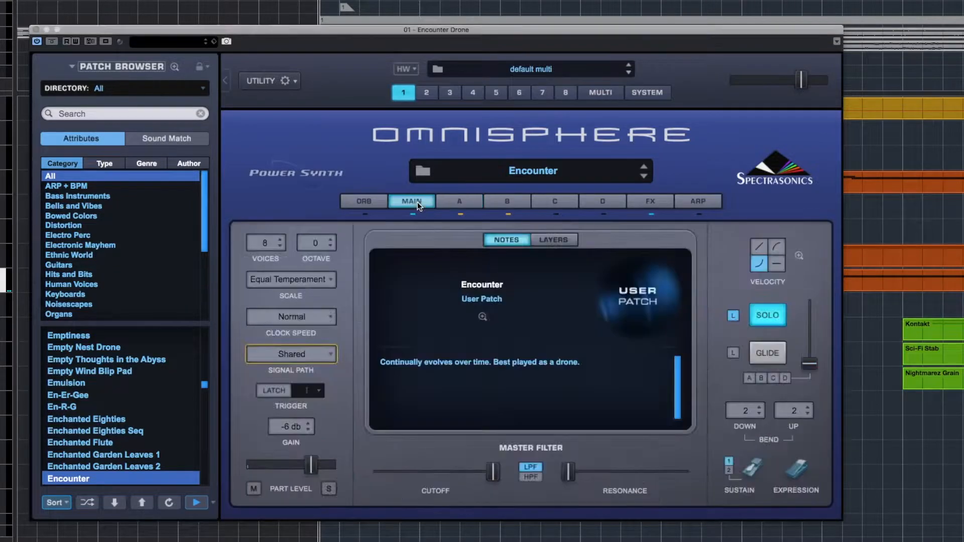
mouse_move(334, 360)
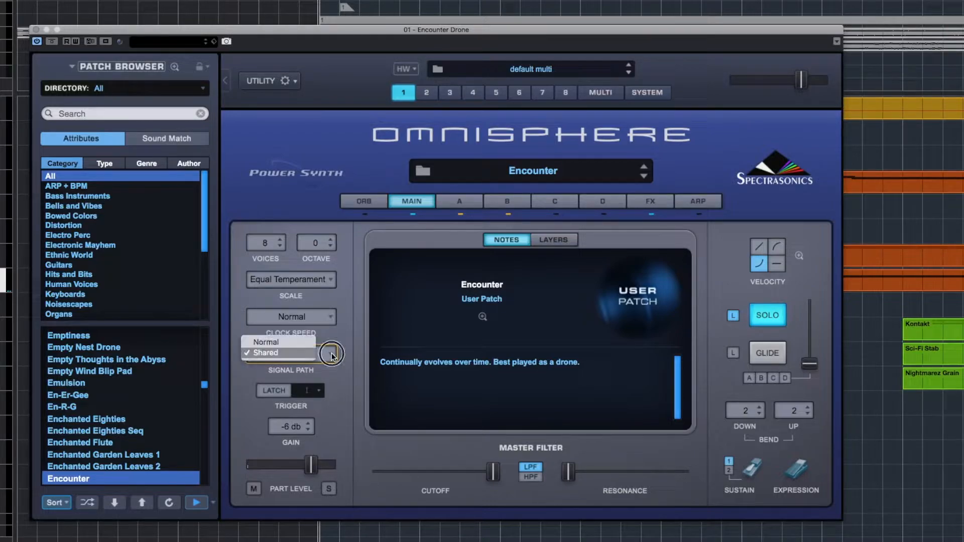
click(263, 352)
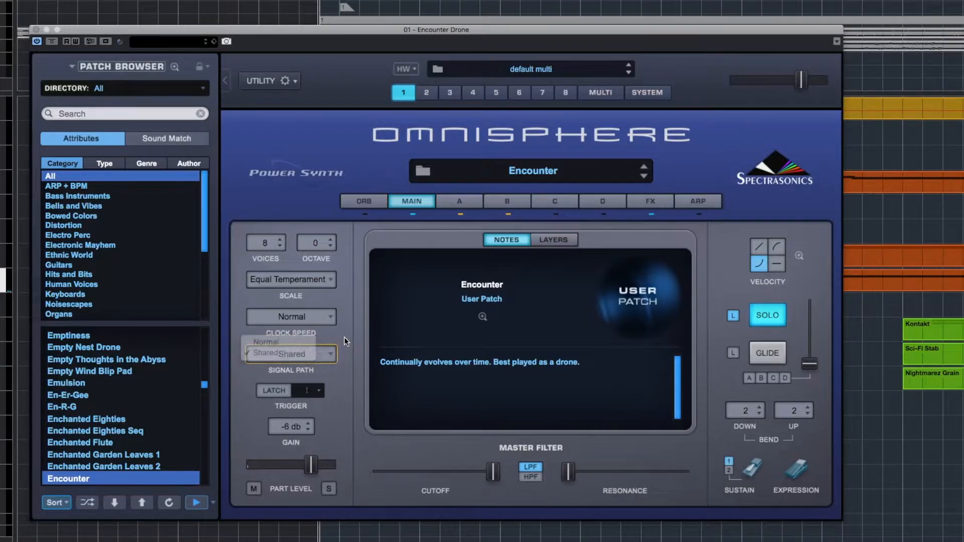
click(280, 353)
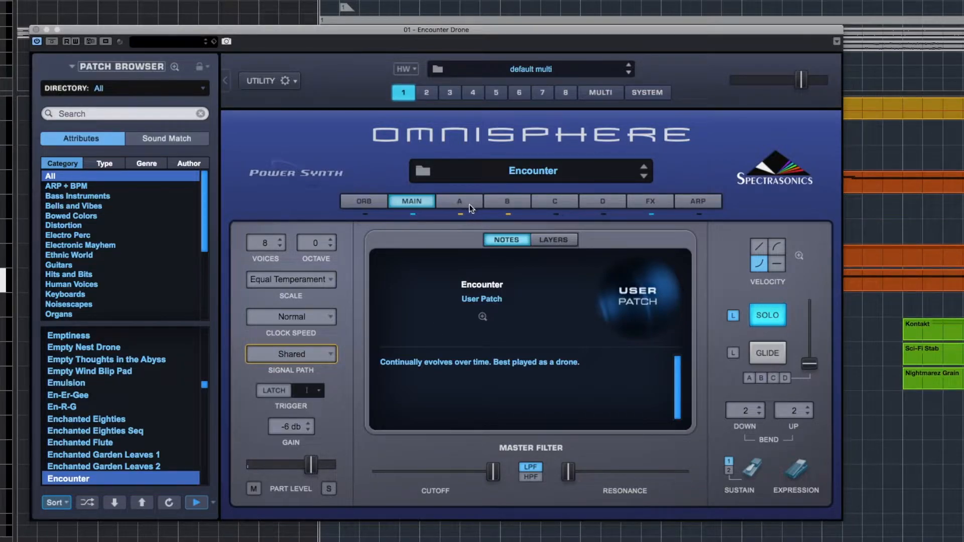
mouse_move(480, 206)
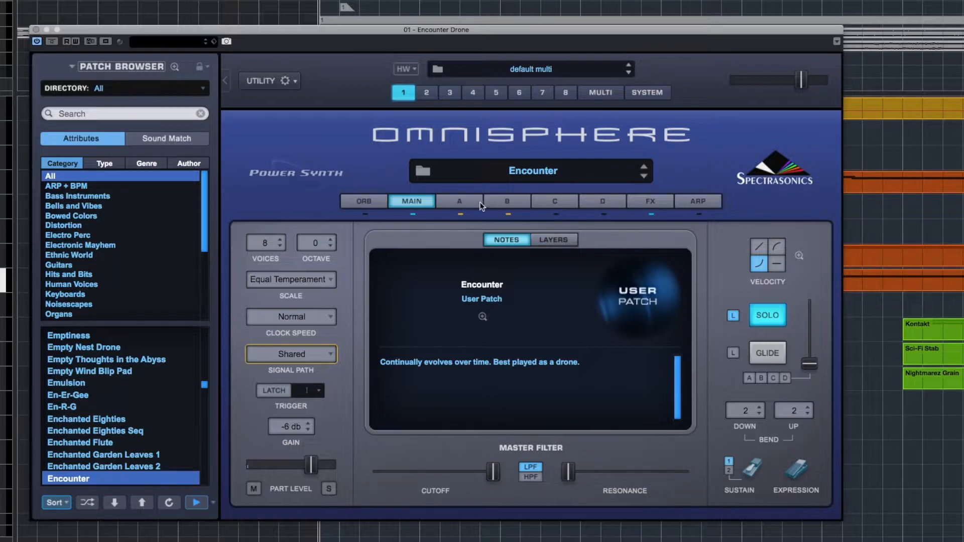
mouse_move(326, 364)
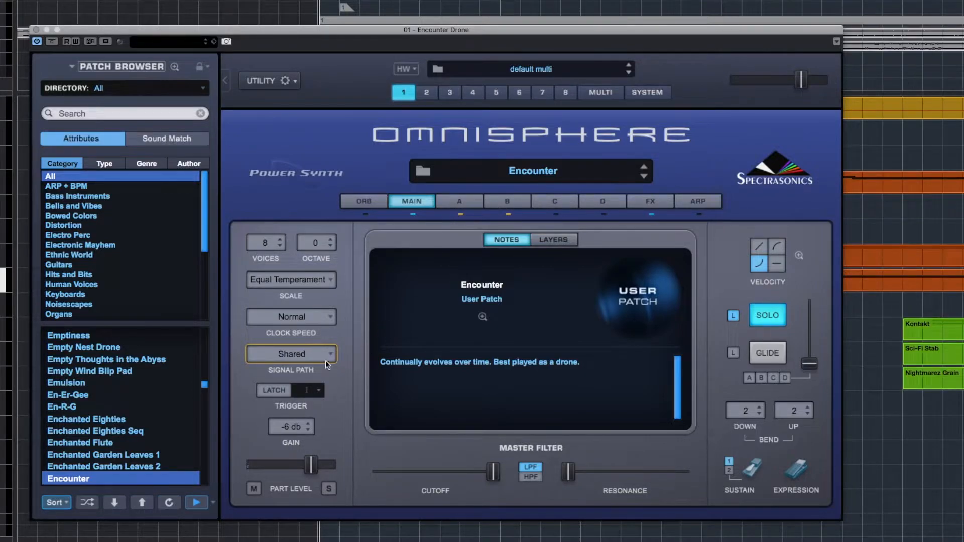
mouse_move(330, 364)
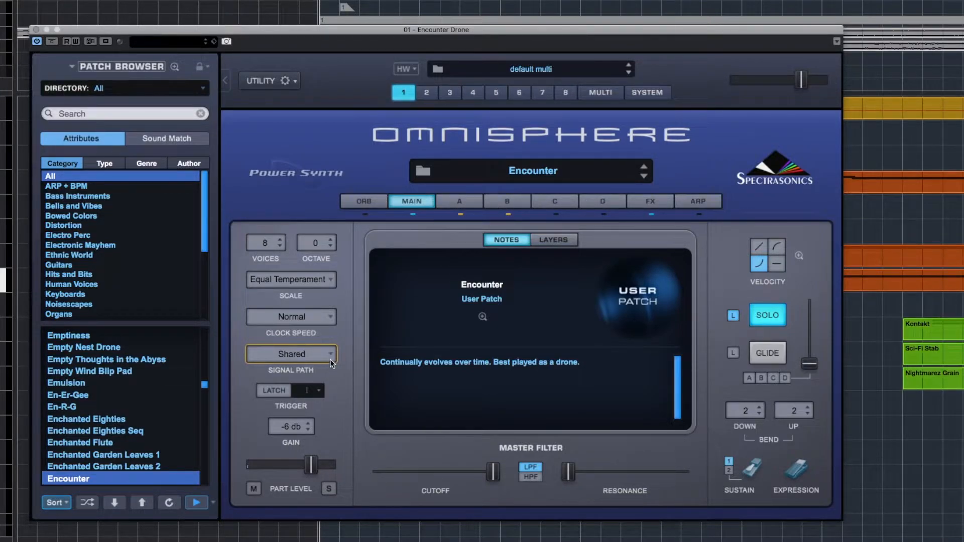
mouse_move(405, 238)
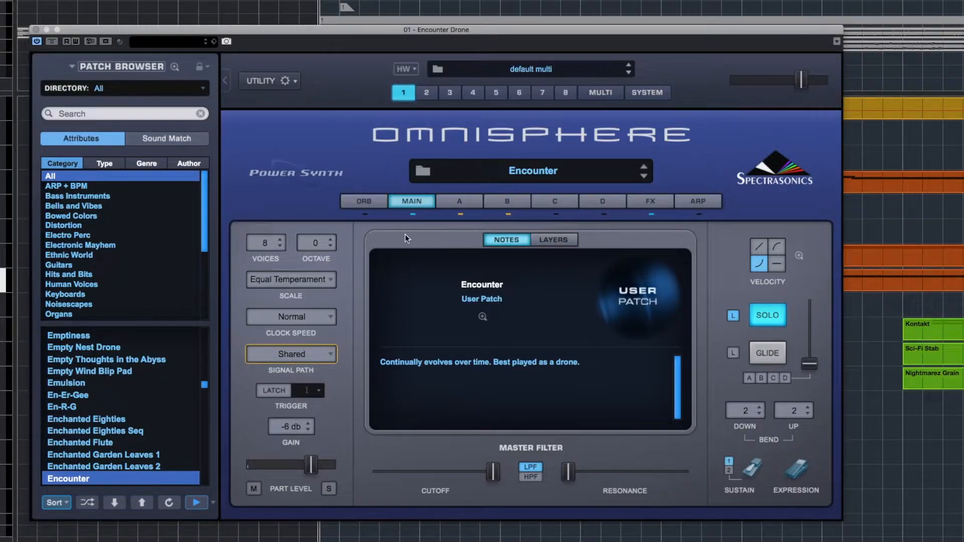
mouse_move(613, 224)
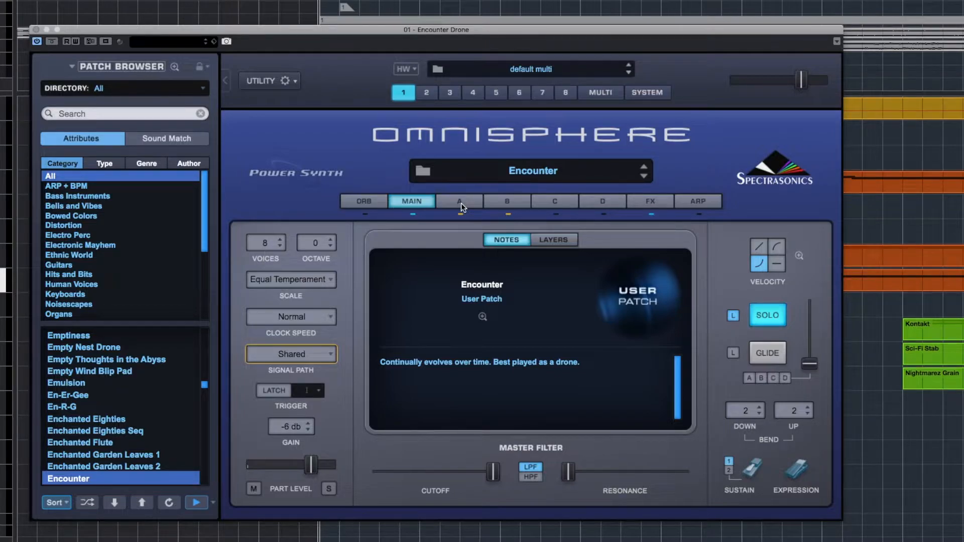
mouse_move(454, 260)
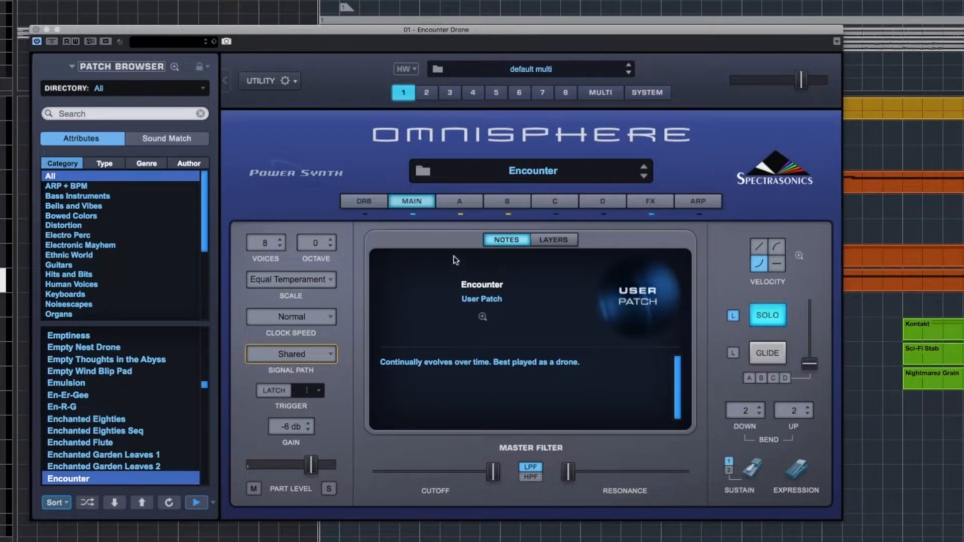
Mute layer A's LFO routings in the zoomed modulation matrix, then view layer B's oscillator.
click(458, 201)
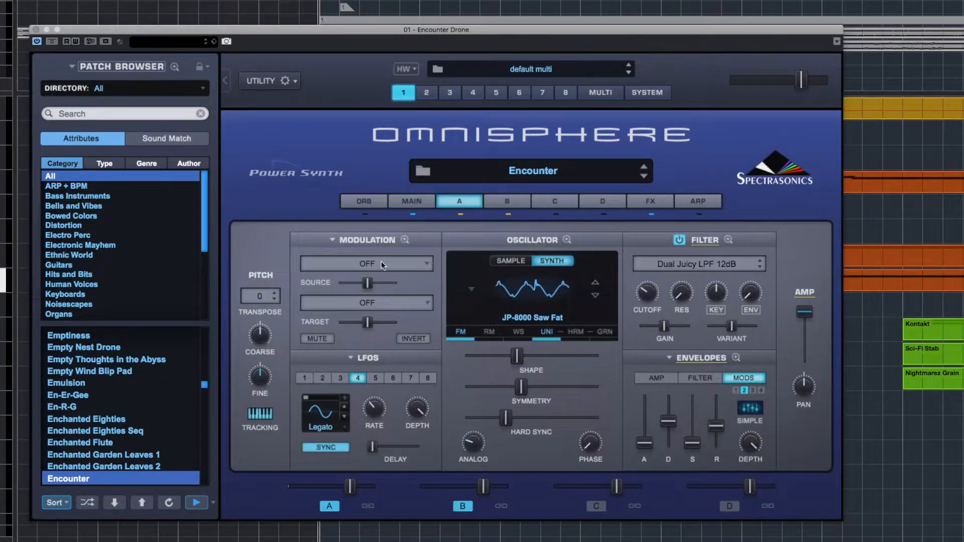
mouse_move(405, 241)
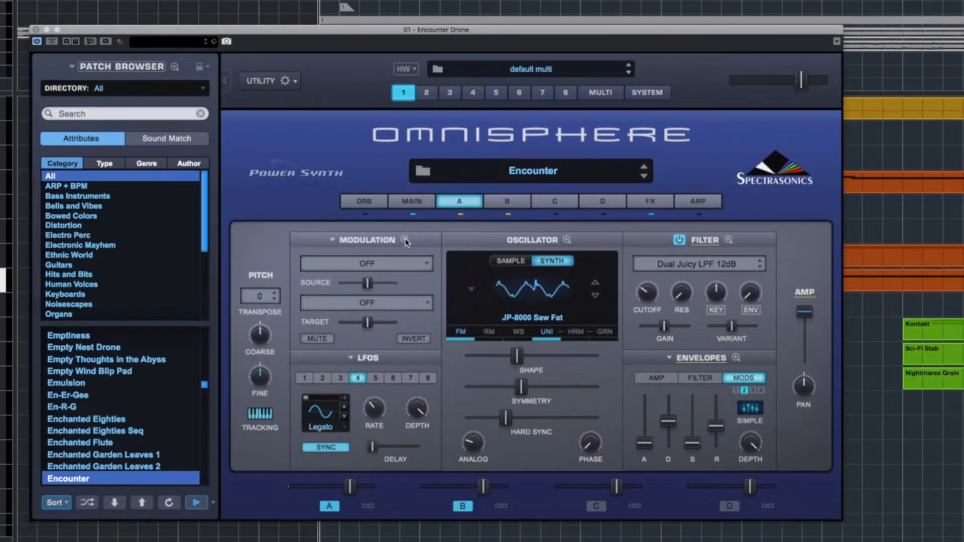
click(415, 240)
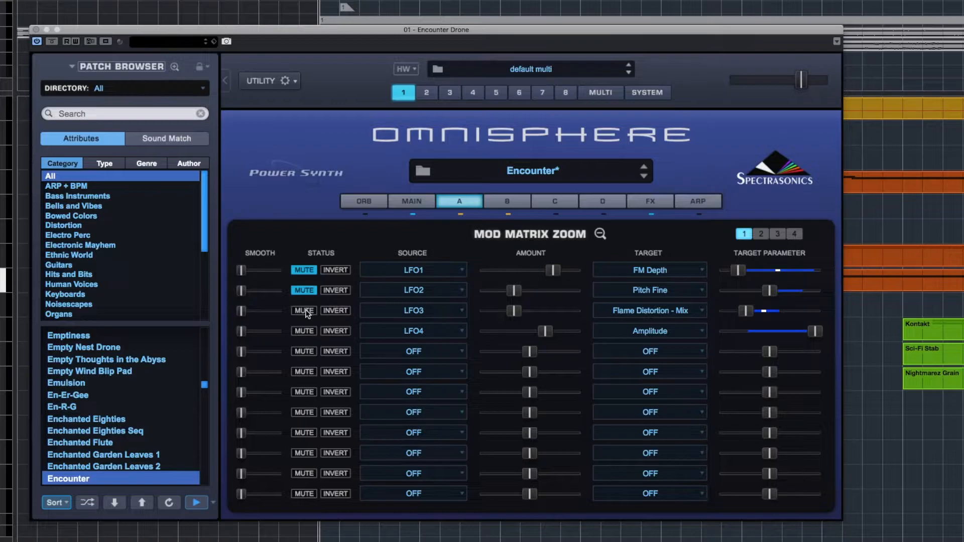
click(599, 233)
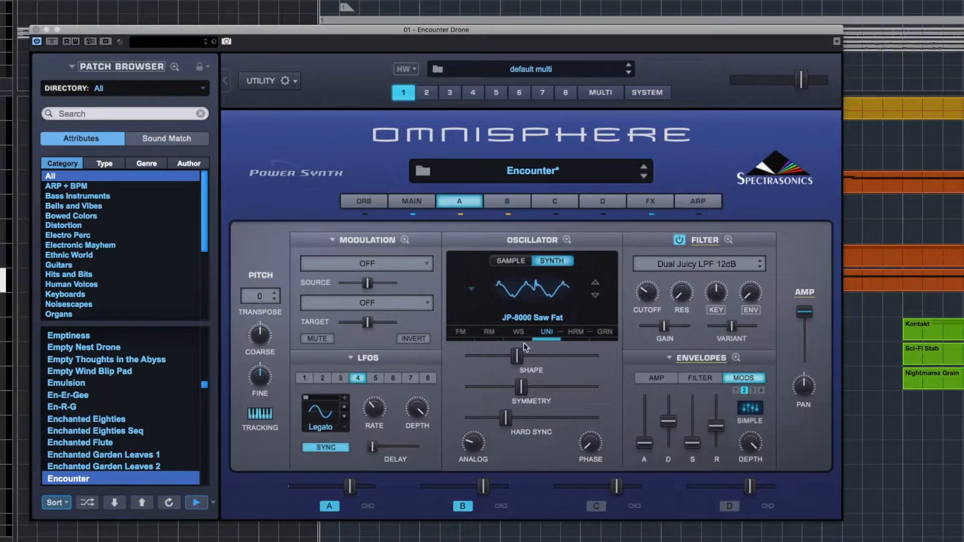
click(546, 332)
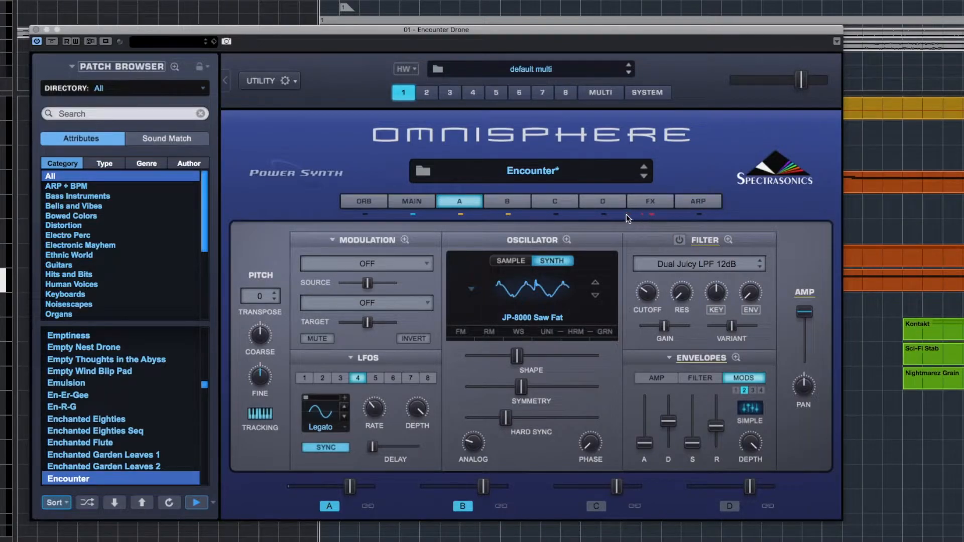
click(506, 201)
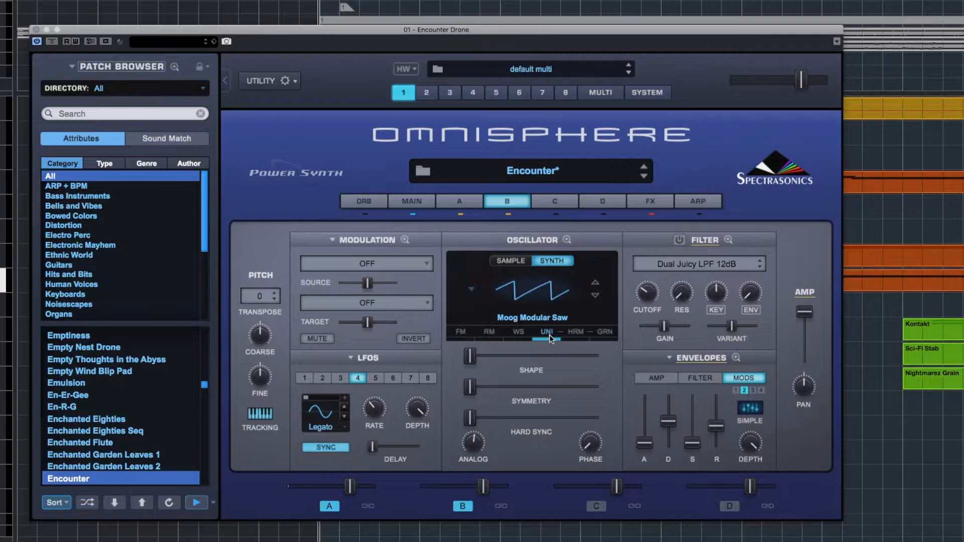
click(546, 332)
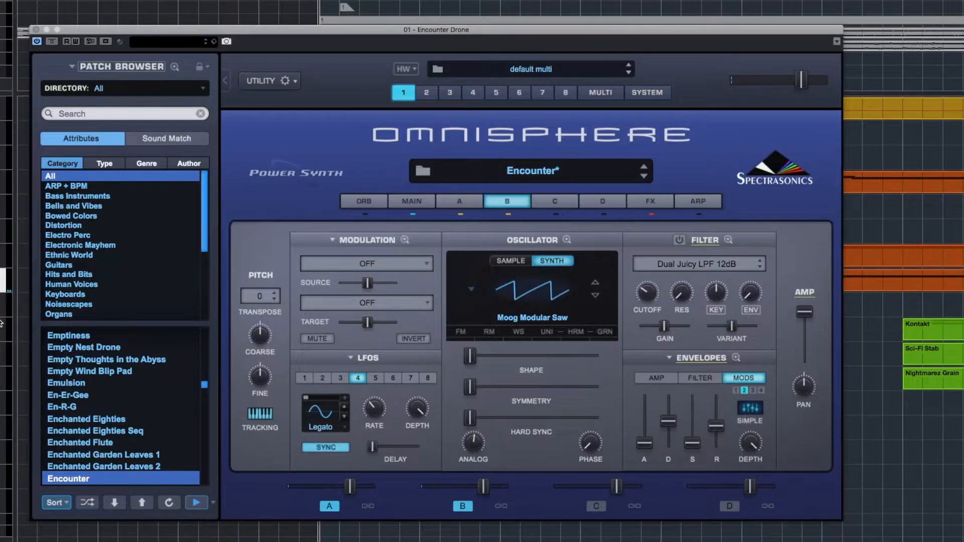
mouse_move(486, 261)
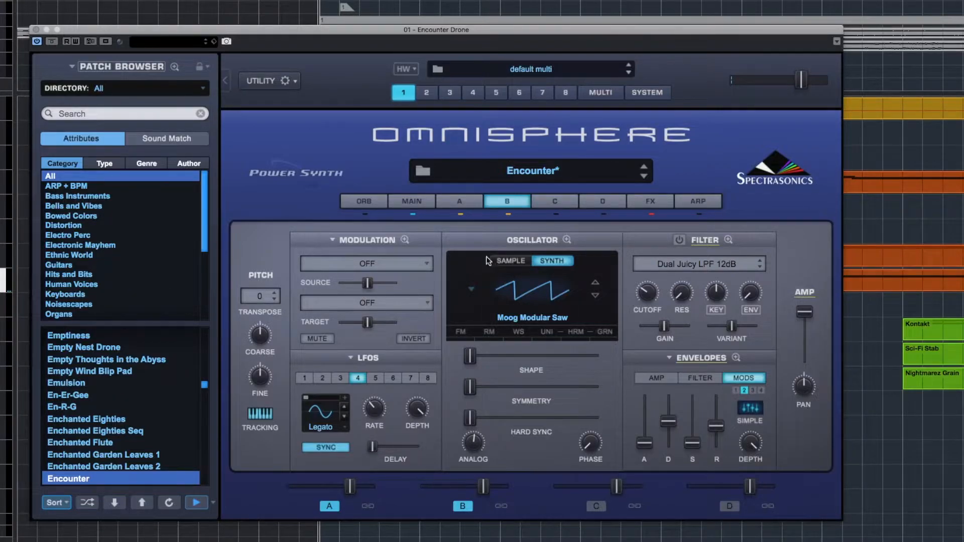
mouse_move(461, 206)
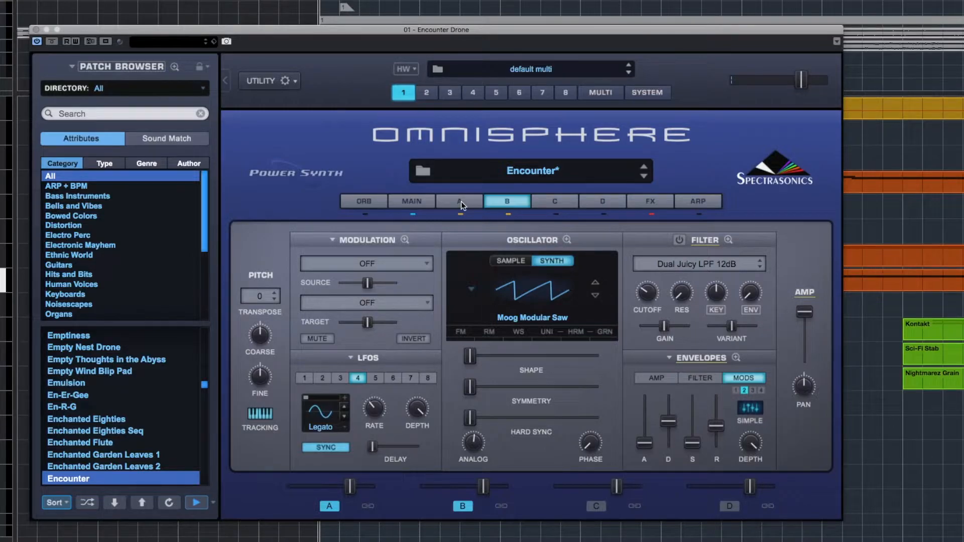
Enable FM on layer A's JP-8000 Saw Fat oscillator using the ARP 2600 4X Shapes modulator.
click(458, 201)
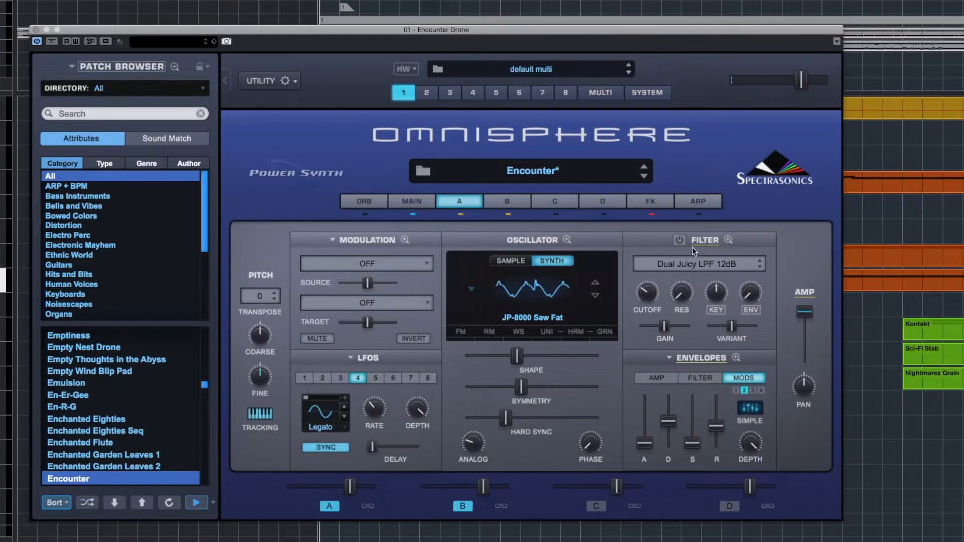
mouse_move(472, 216)
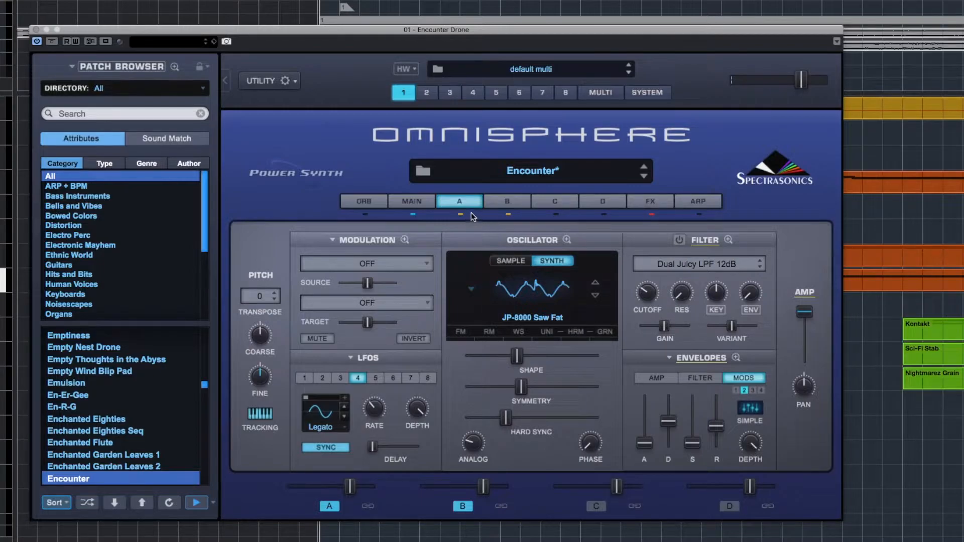
mouse_move(515, 287)
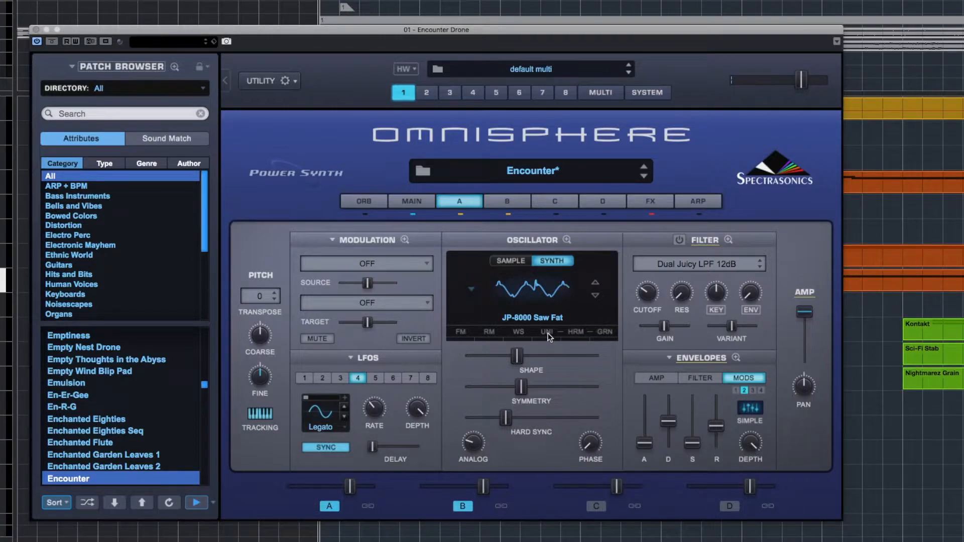
click(545, 332)
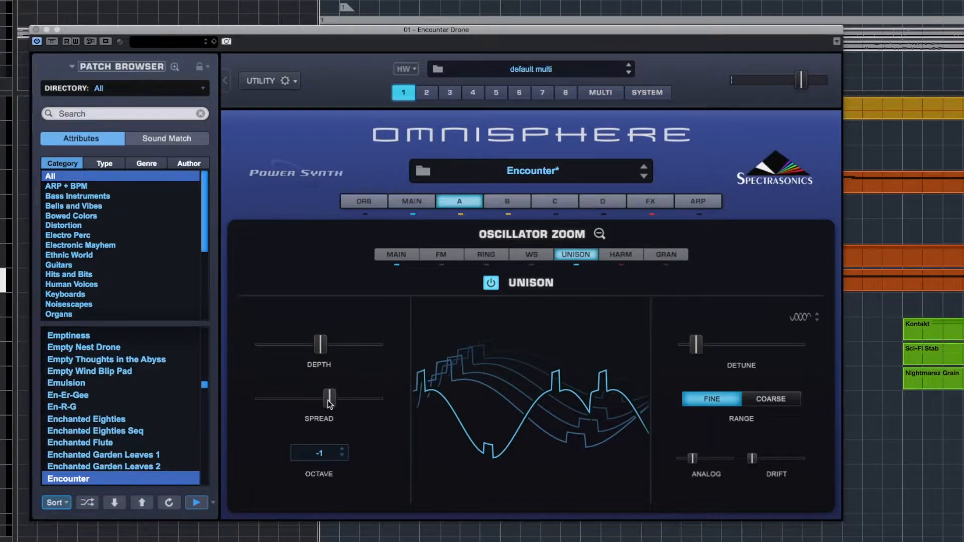
click(600, 234)
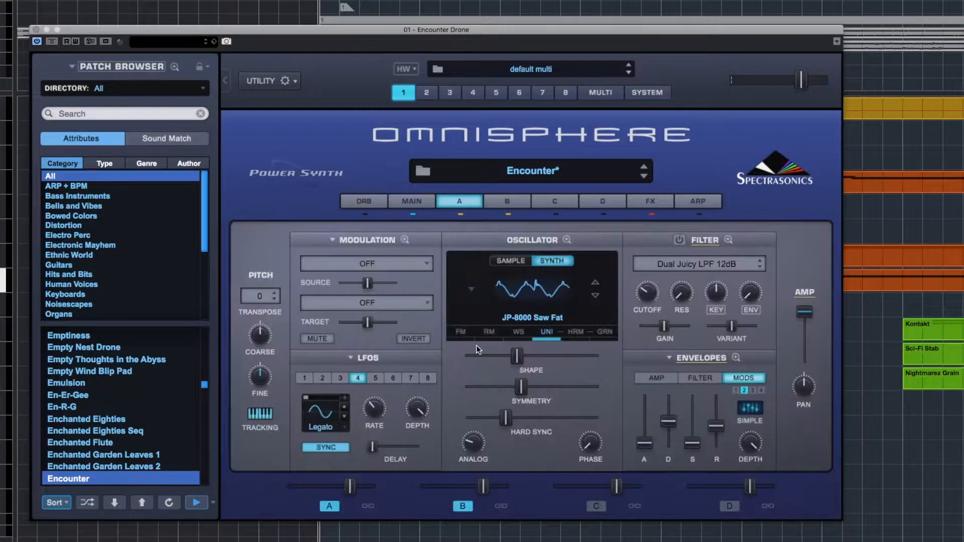
click(573, 240)
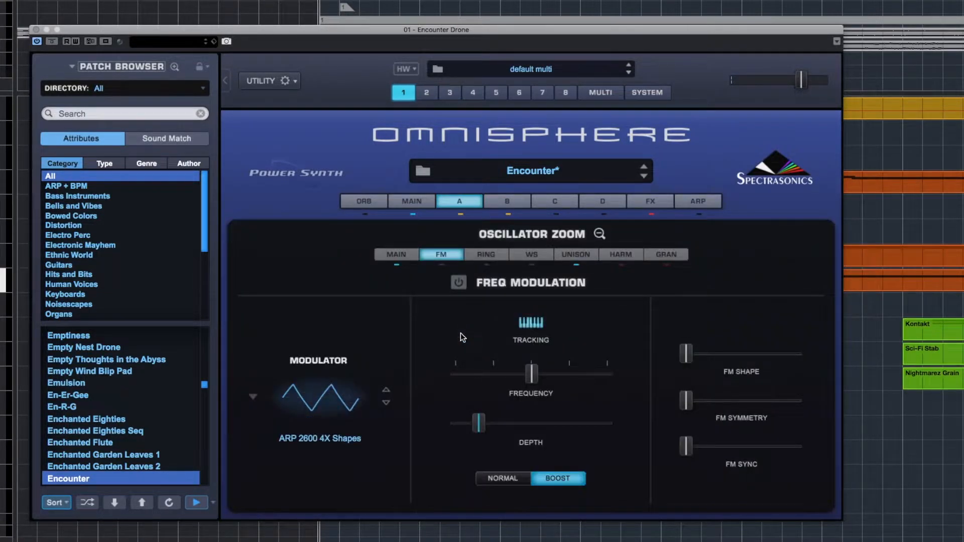
mouse_move(422, 355)
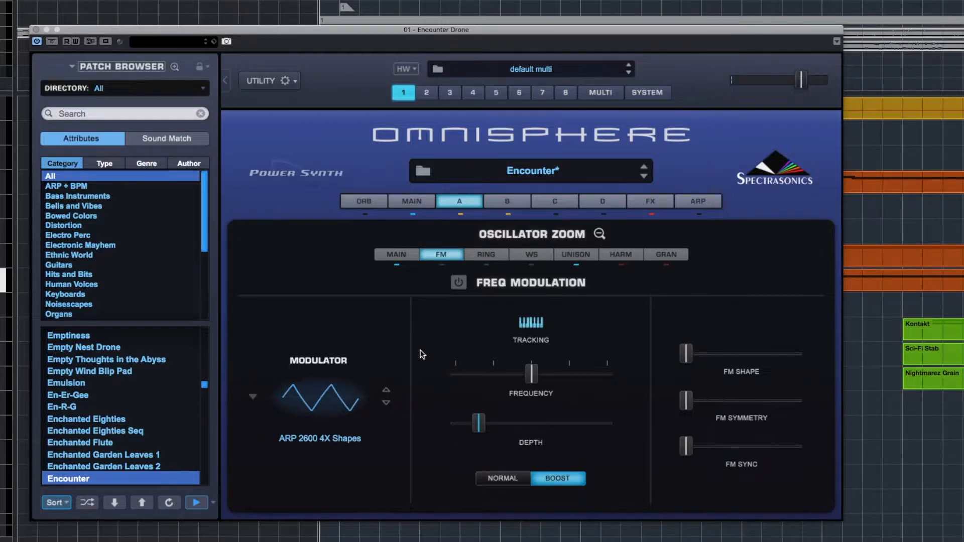
mouse_move(357, 415)
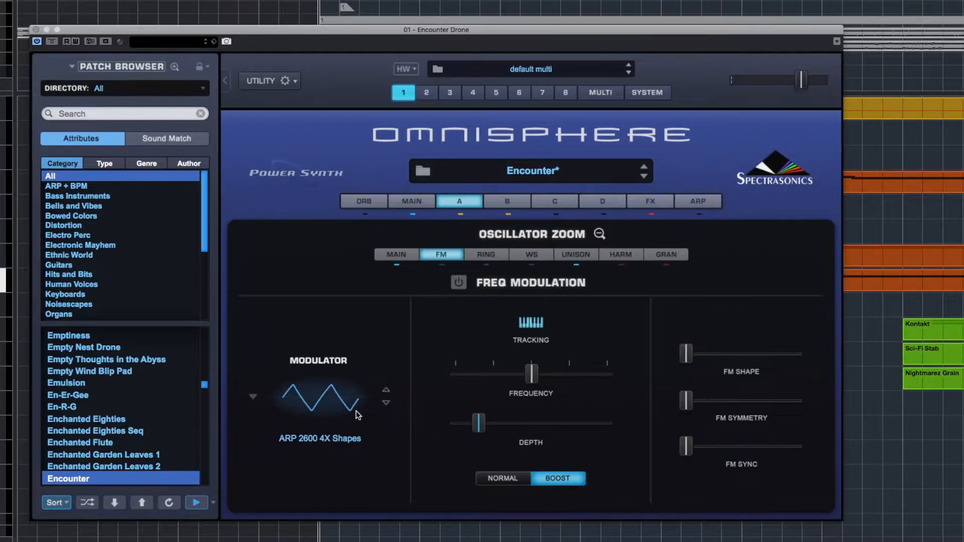
mouse_move(504, 340)
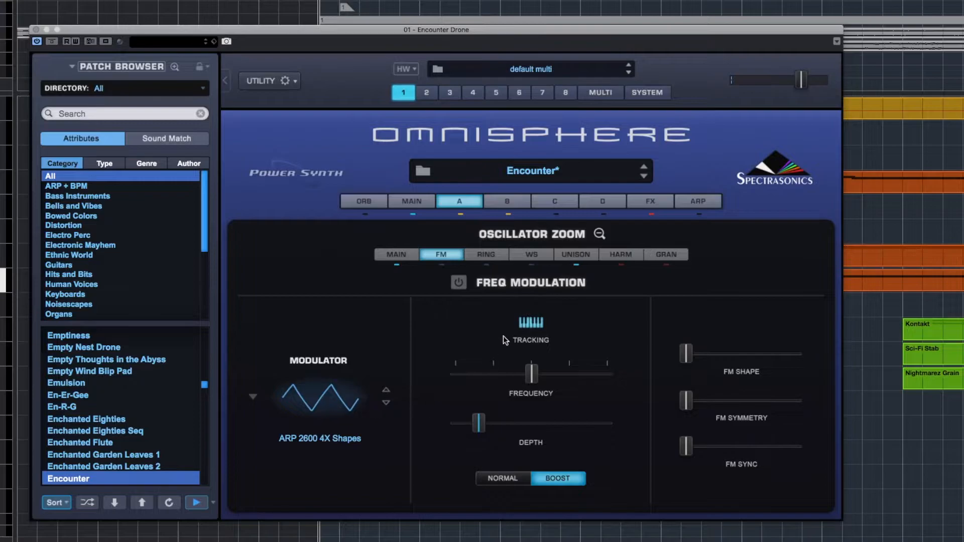
click(458, 282)
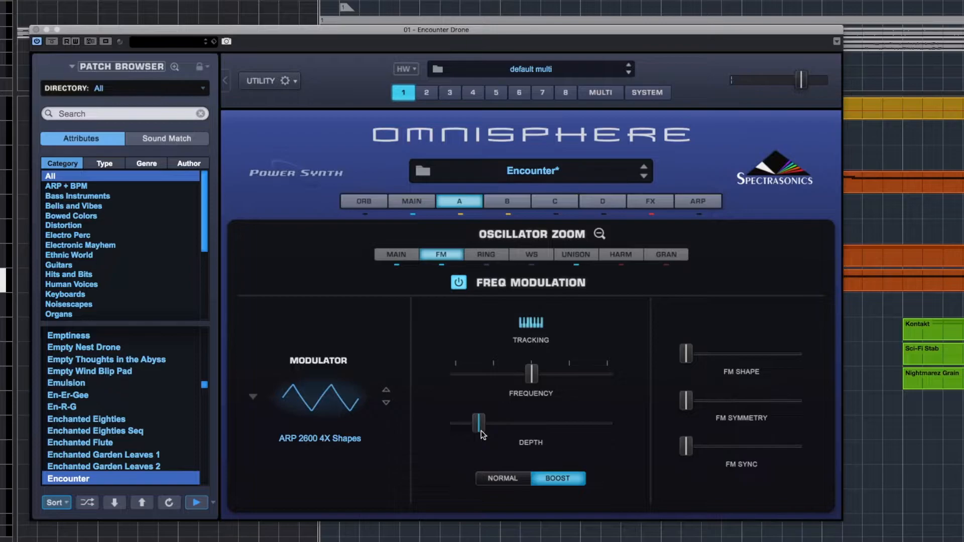
mouse_move(602, 238)
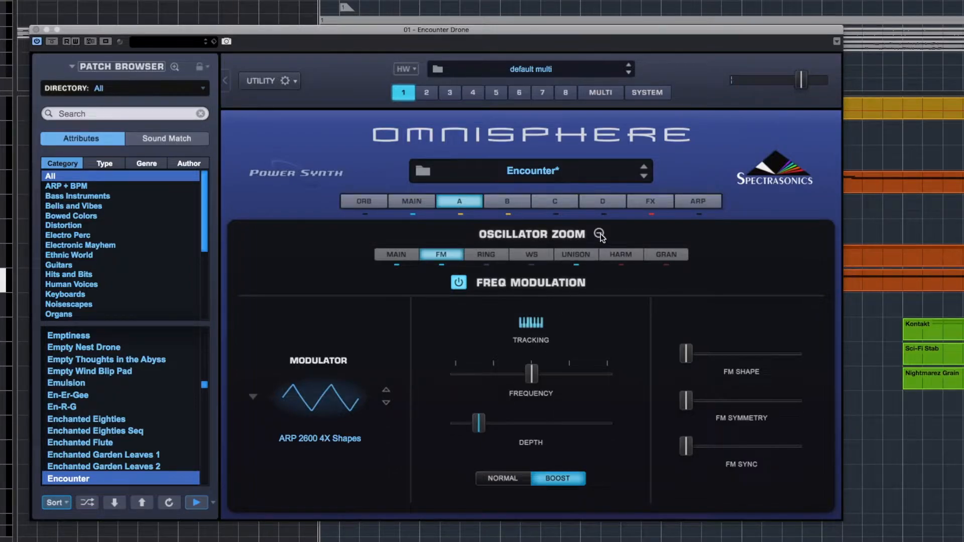
Switch to layer B and briefly zoom into its Moog Modular Saw oscillator.
click(600, 235)
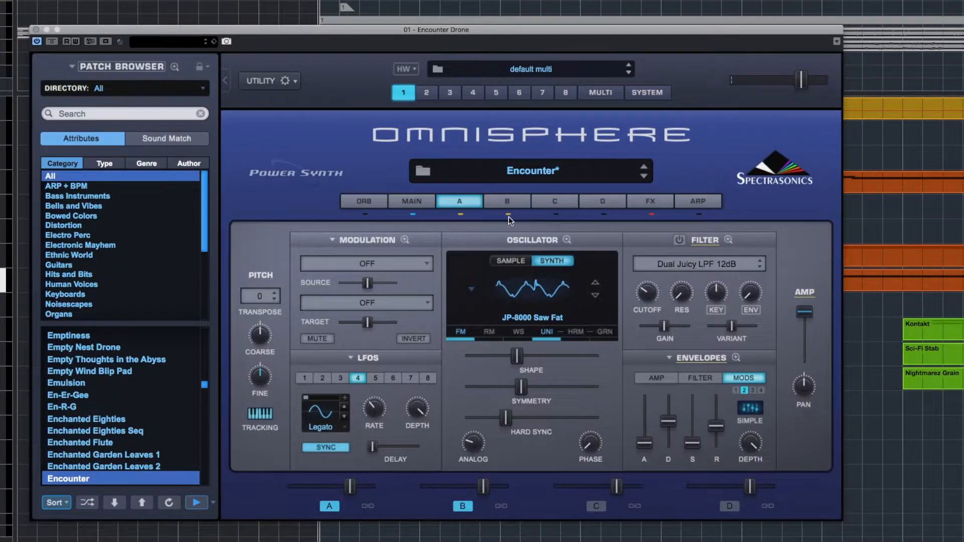
mouse_move(510, 207)
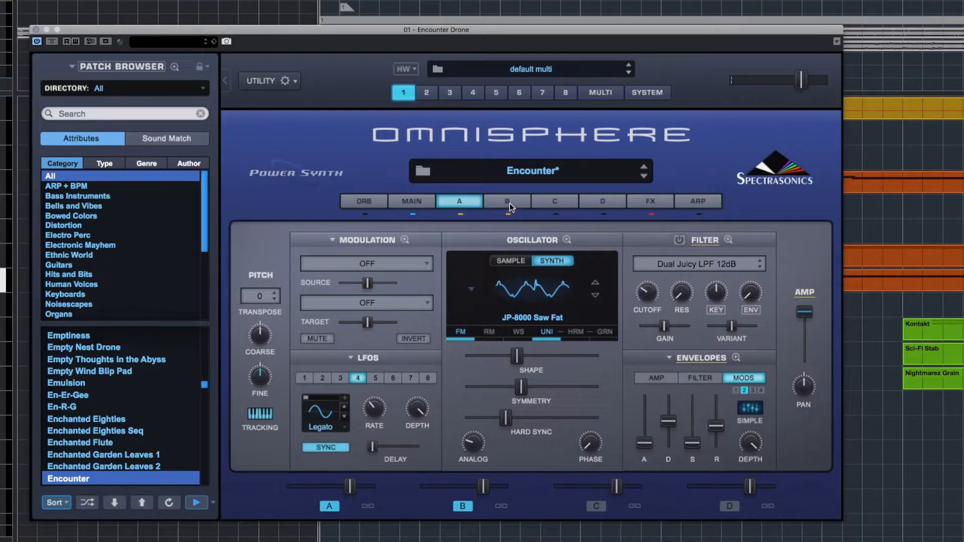
click(506, 201)
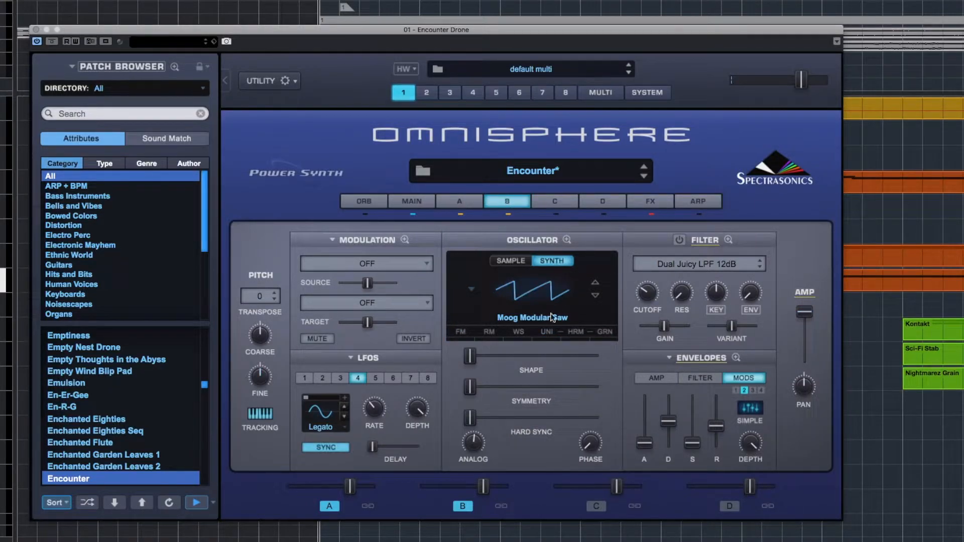
click(573, 240)
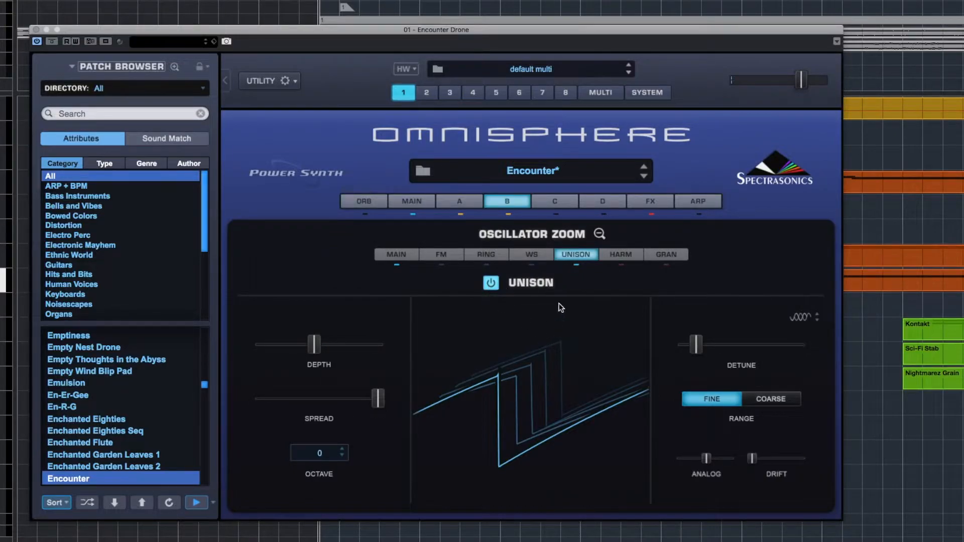
mouse_move(553, 291)
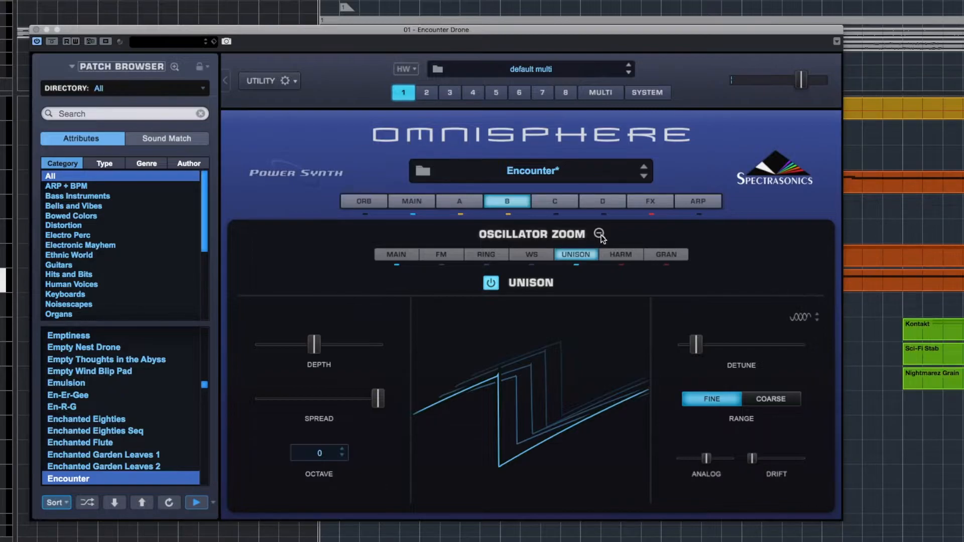
click(599, 235)
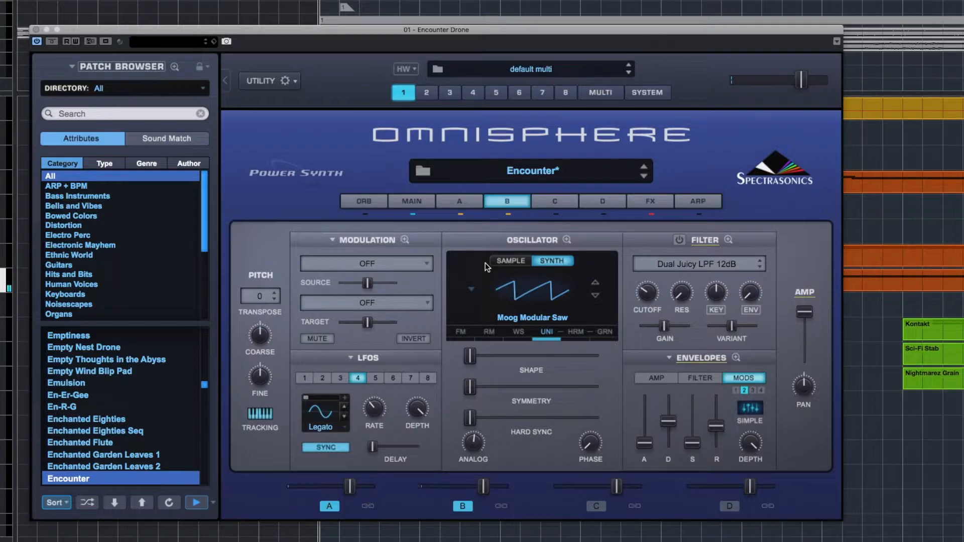
mouse_move(567, 247)
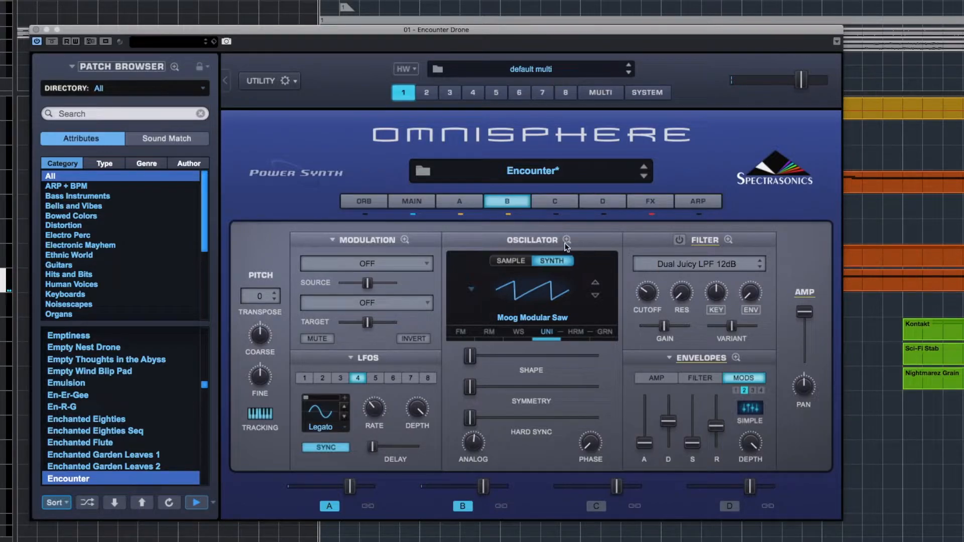
Return to layer A's edit page with its JP-8000 Saw Fat oscillator and Dual Juicy LPF 12dB filter.
click(458, 200)
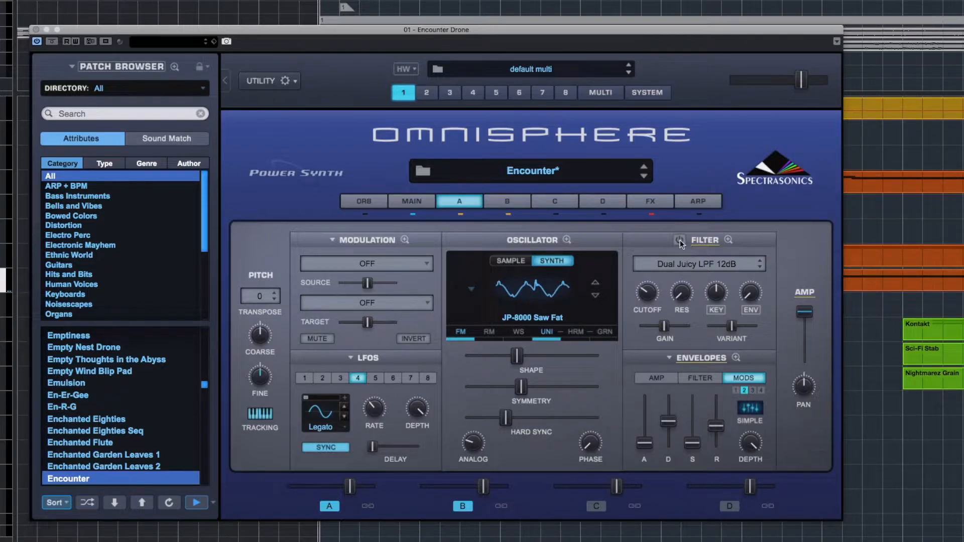
mouse_move(695, 288)
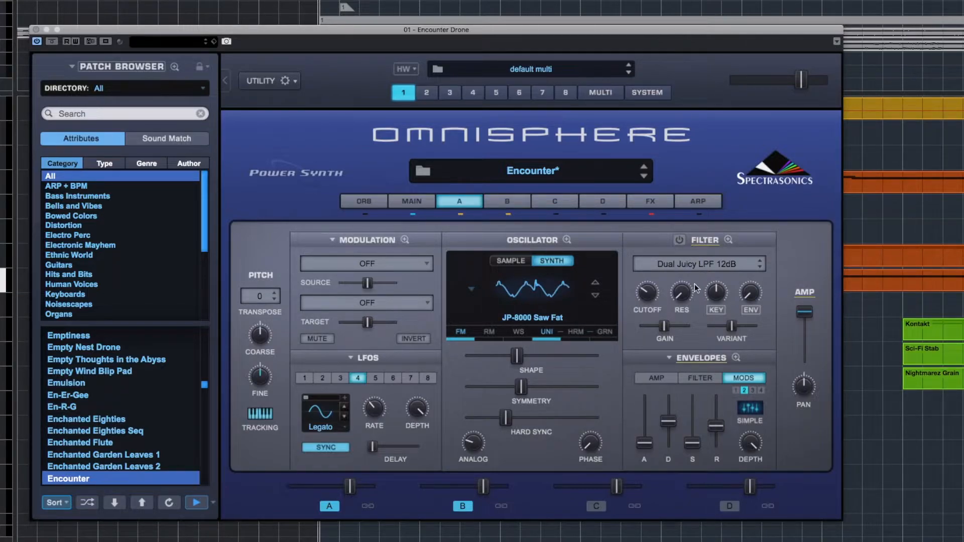
mouse_move(654, 273)
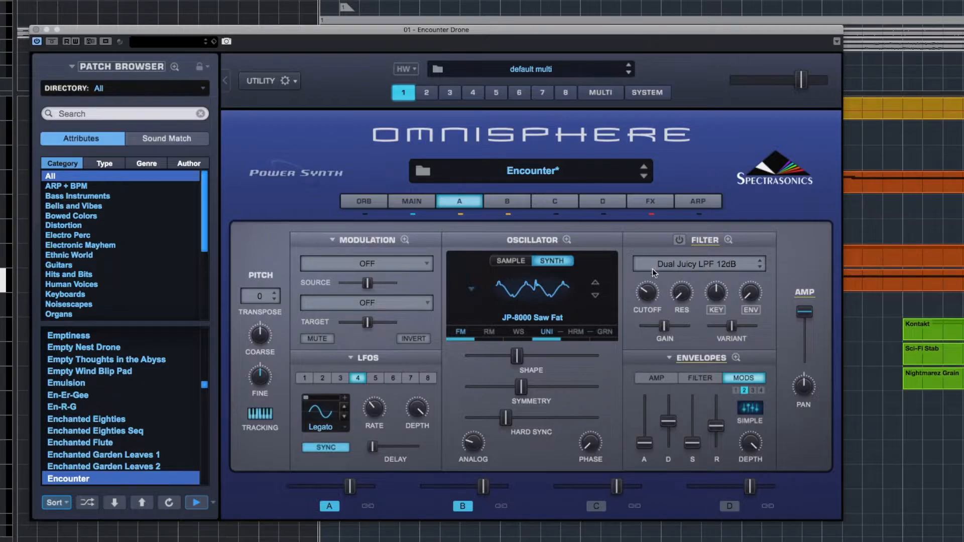
mouse_move(676, 280)
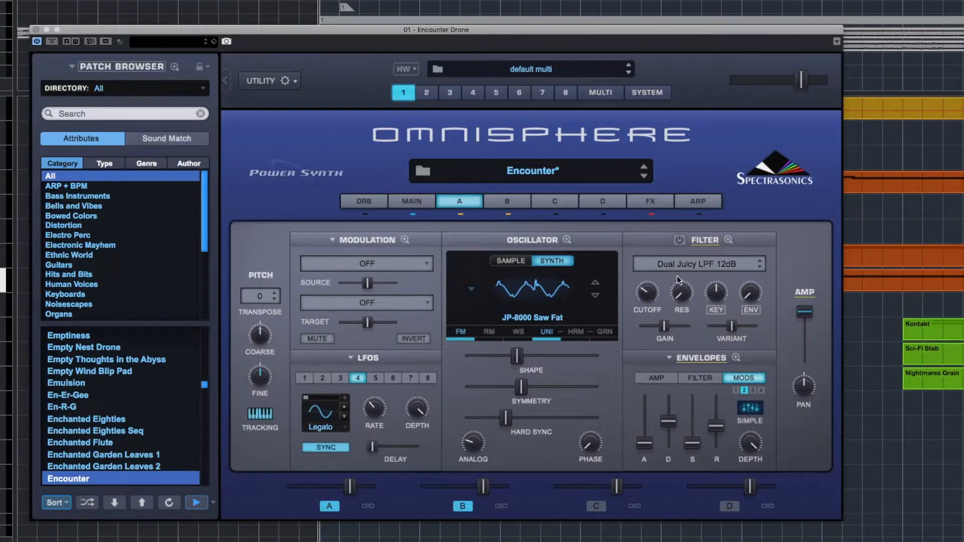
mouse_move(677, 253)
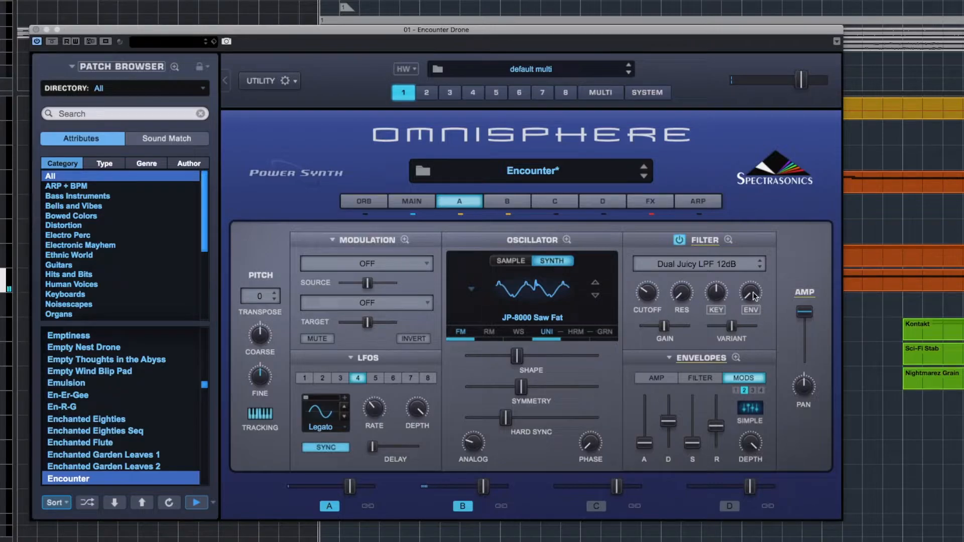
mouse_move(750, 299)
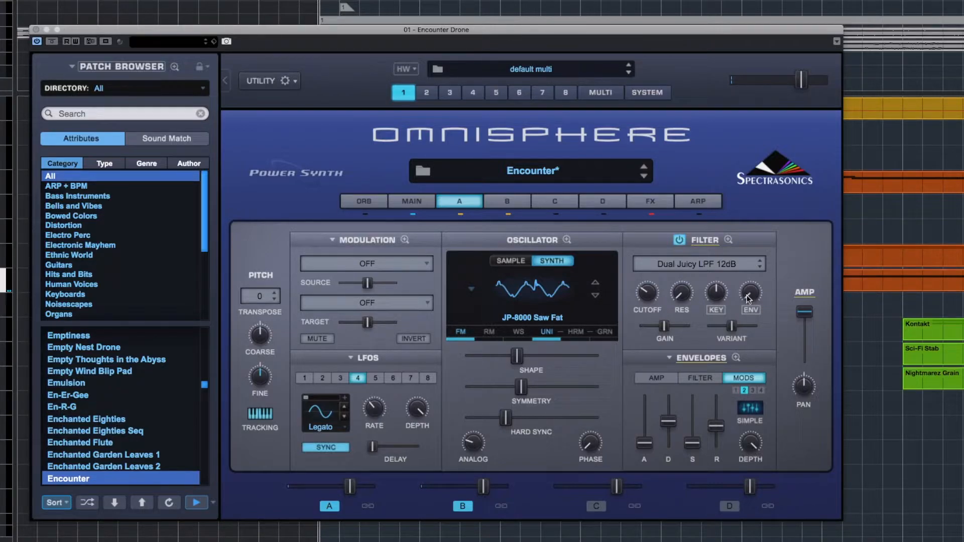
mouse_move(748, 303)
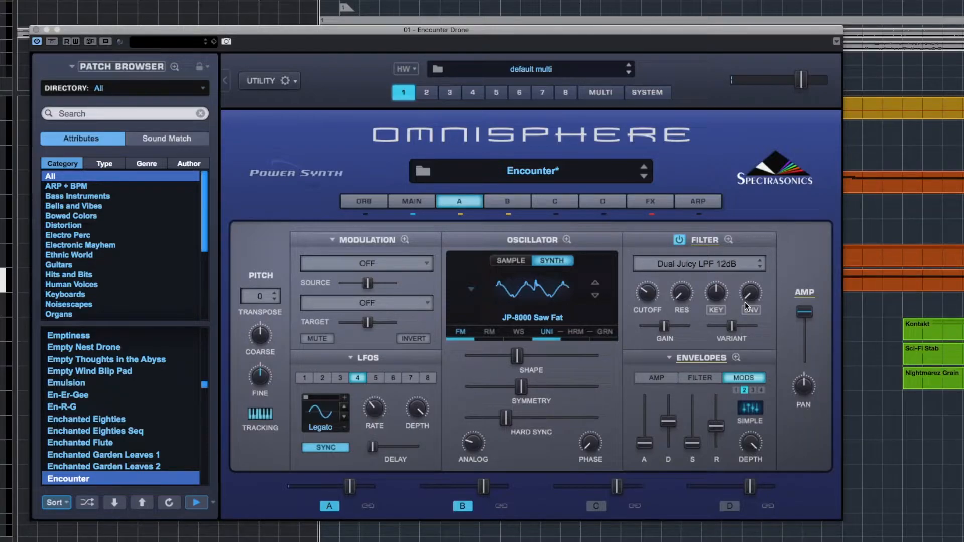
mouse_move(653, 216)
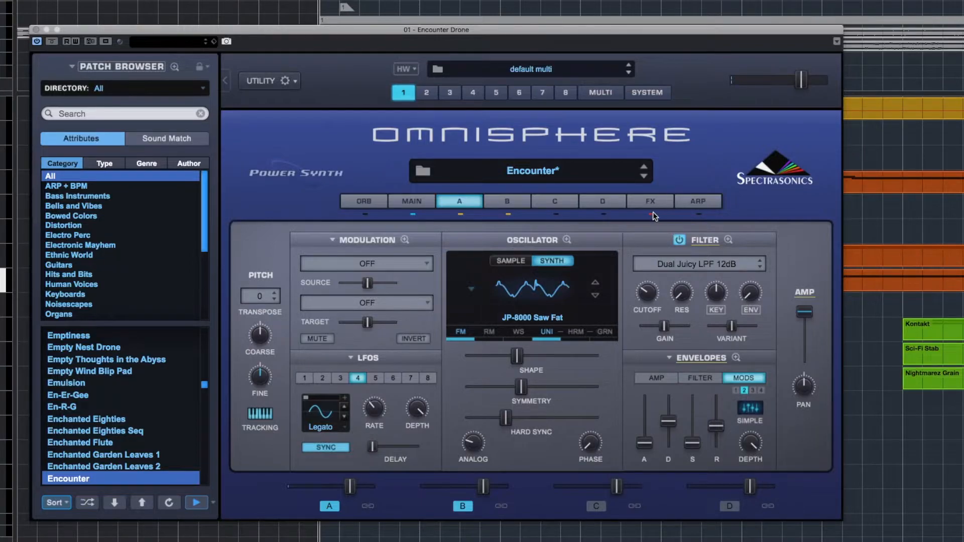
mouse_move(654, 219)
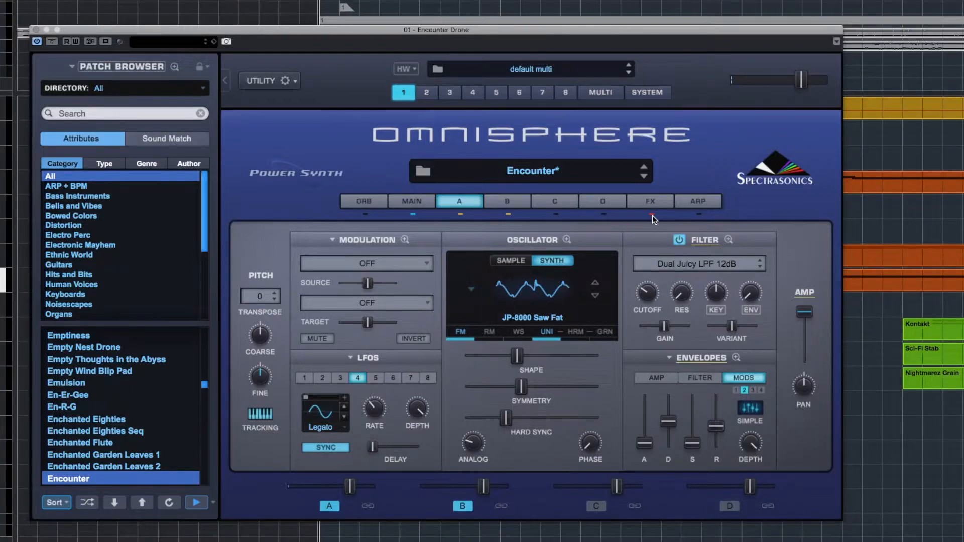
mouse_move(652, 218)
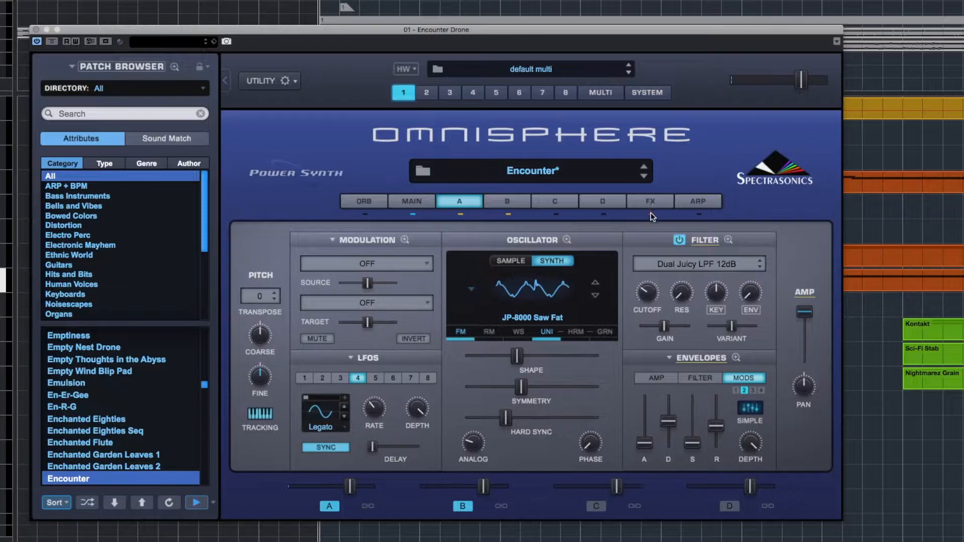
Show the FX rack's COMMON section, with Flame distortion in the first slot.
click(649, 201)
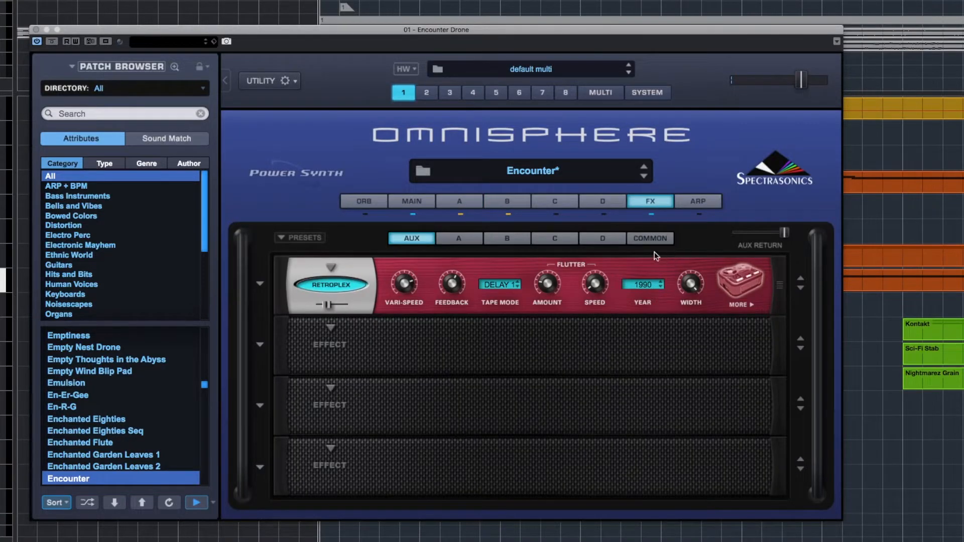
mouse_move(374, 296)
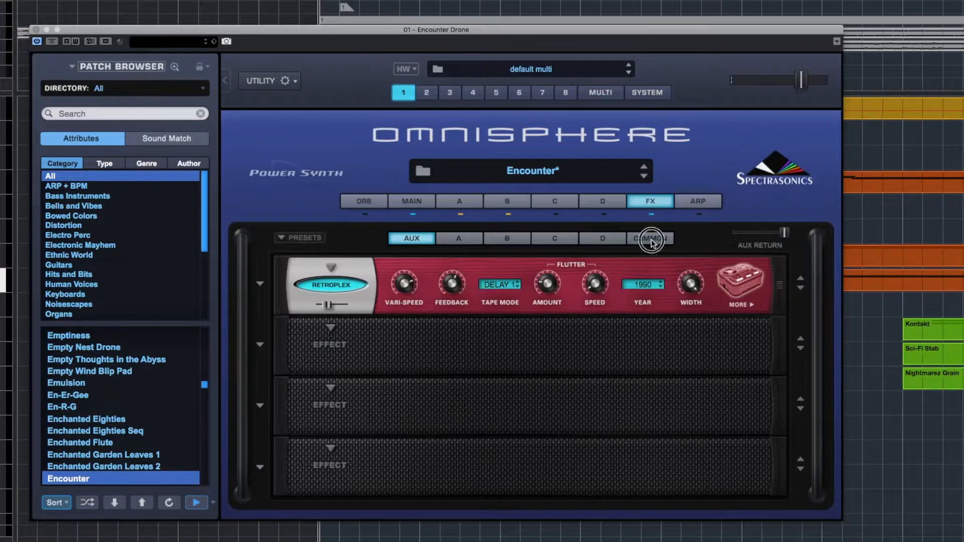
click(649, 238)
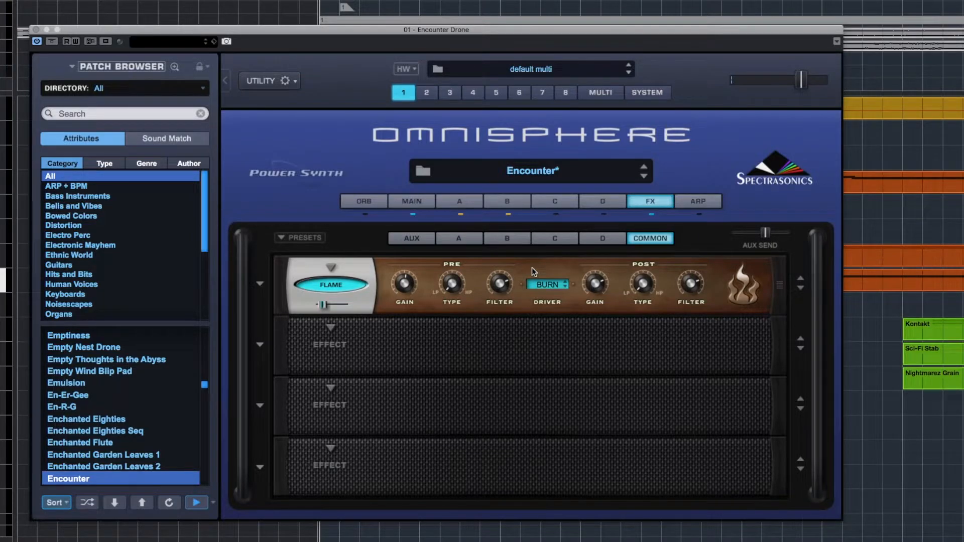
mouse_move(655, 221)
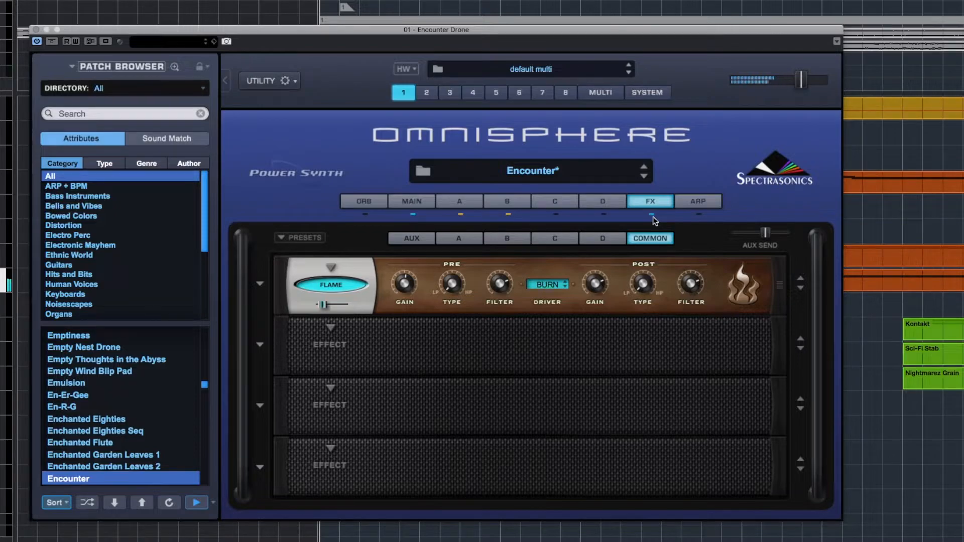
mouse_move(613, 222)
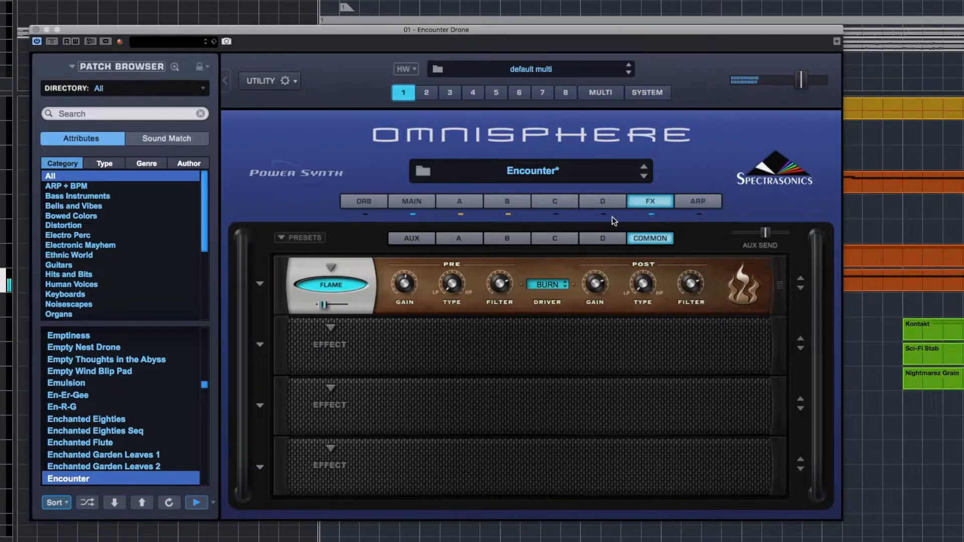
click(458, 201)
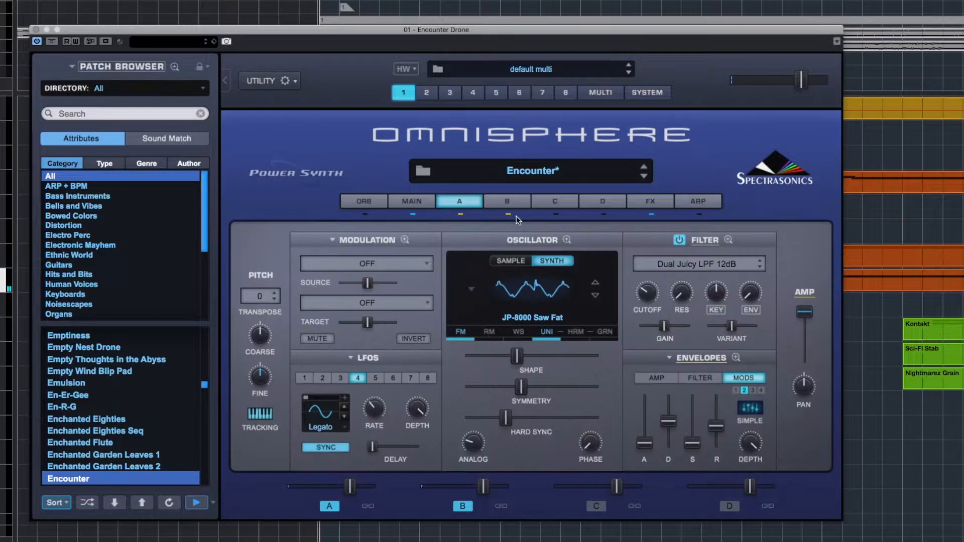
mouse_move(463, 371)
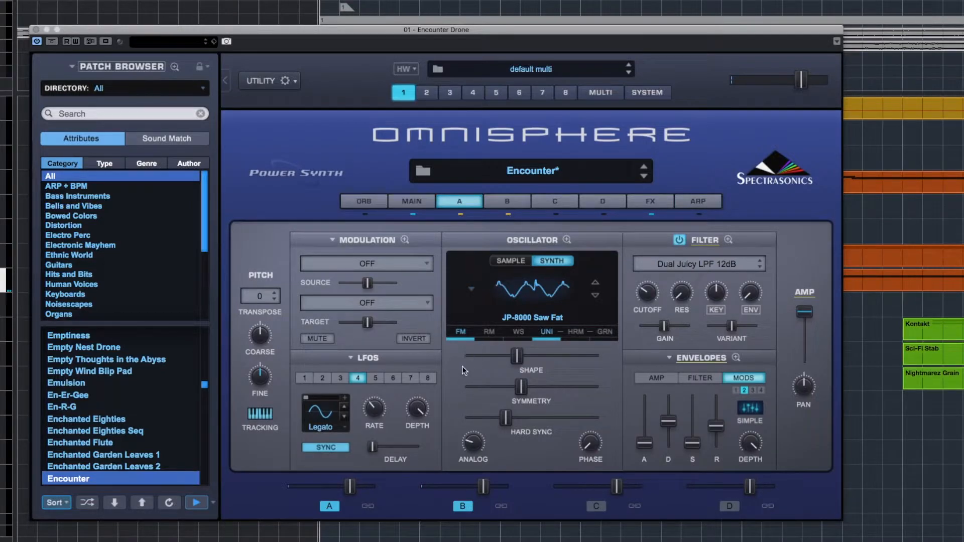
mouse_move(532, 409)
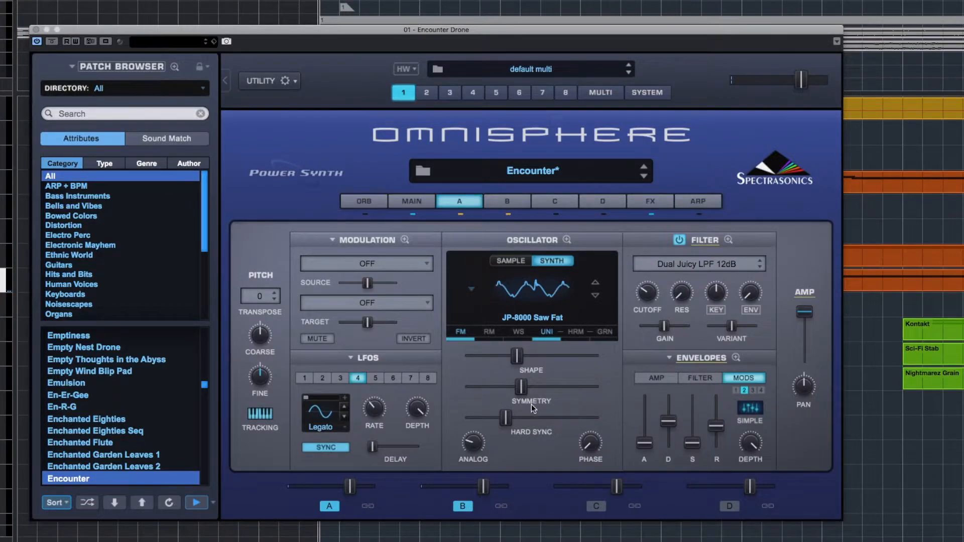
mouse_move(481, 420)
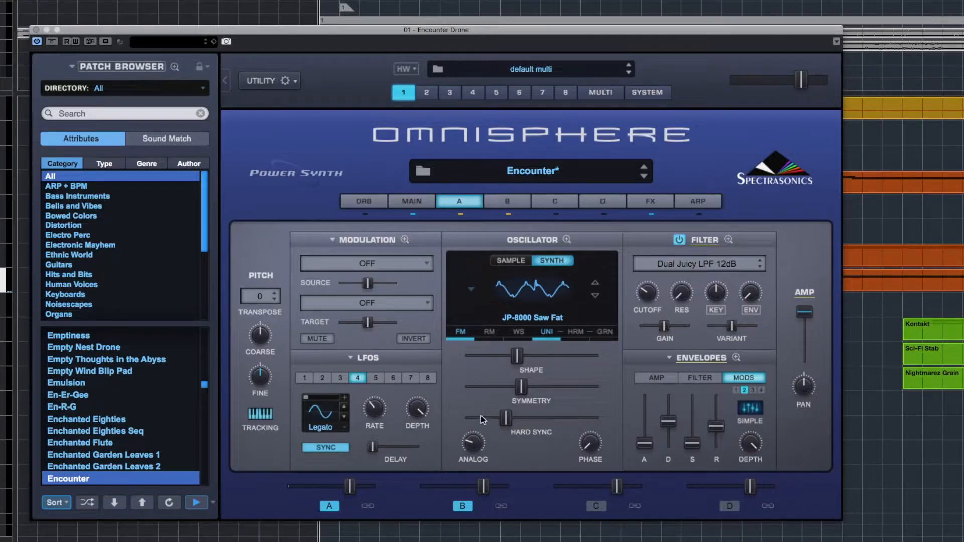
mouse_move(655, 367)
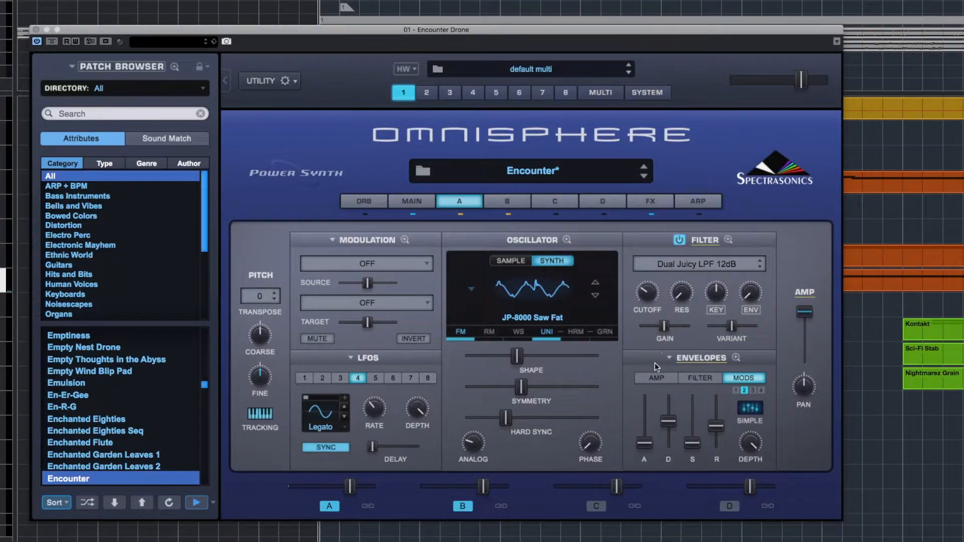
mouse_move(405, 245)
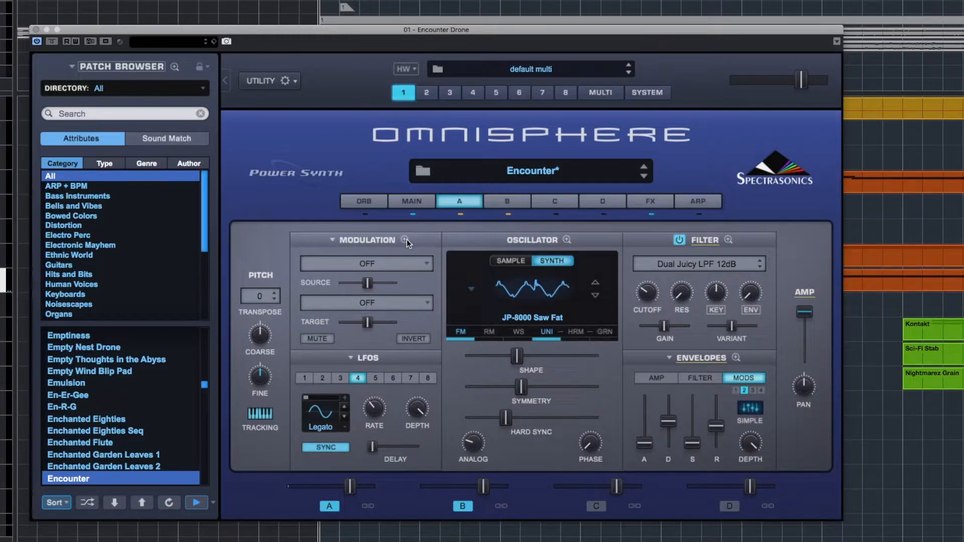
mouse_move(342, 247)
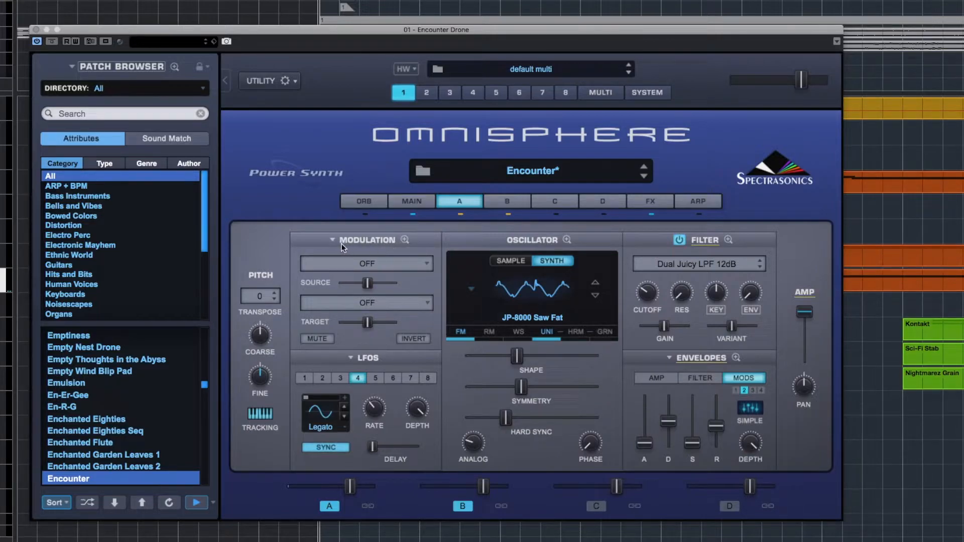
mouse_move(335, 243)
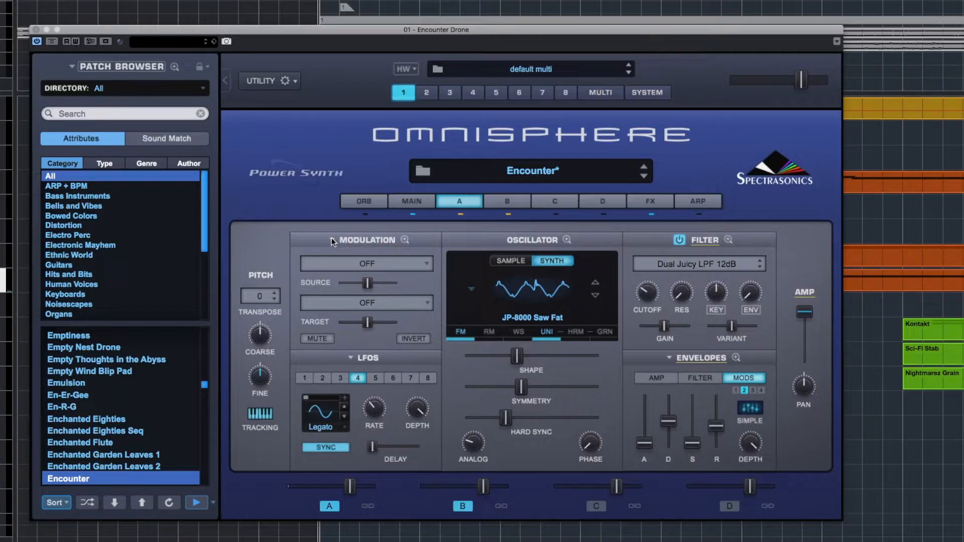
Open layer A's Mod Matrix Zoom showing the four muted LFO routings.
click(404, 241)
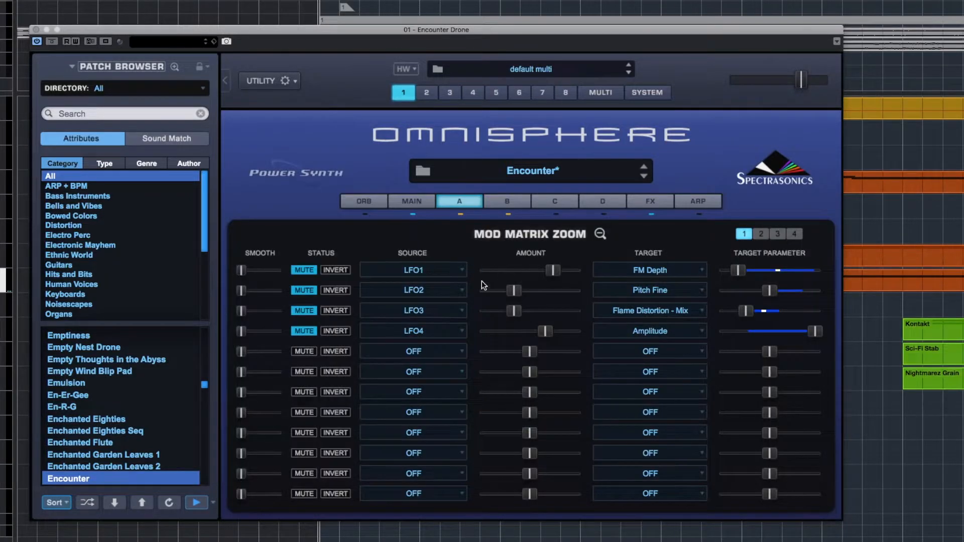
mouse_move(524, 306)
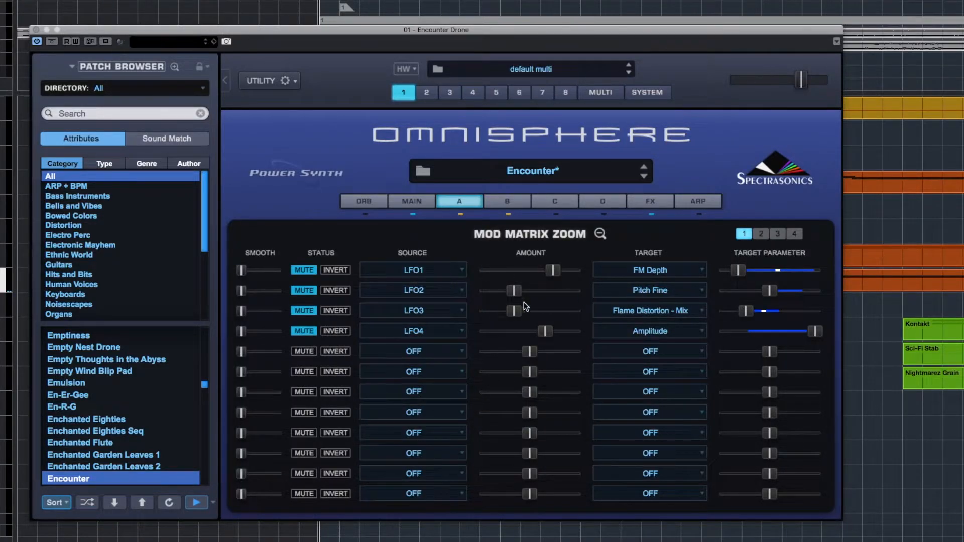
mouse_move(655, 276)
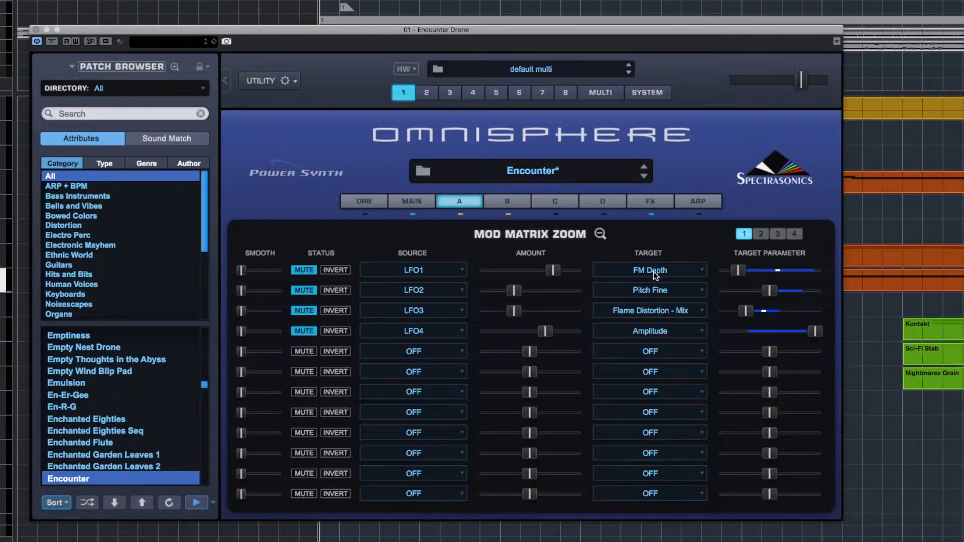
mouse_move(651, 299)
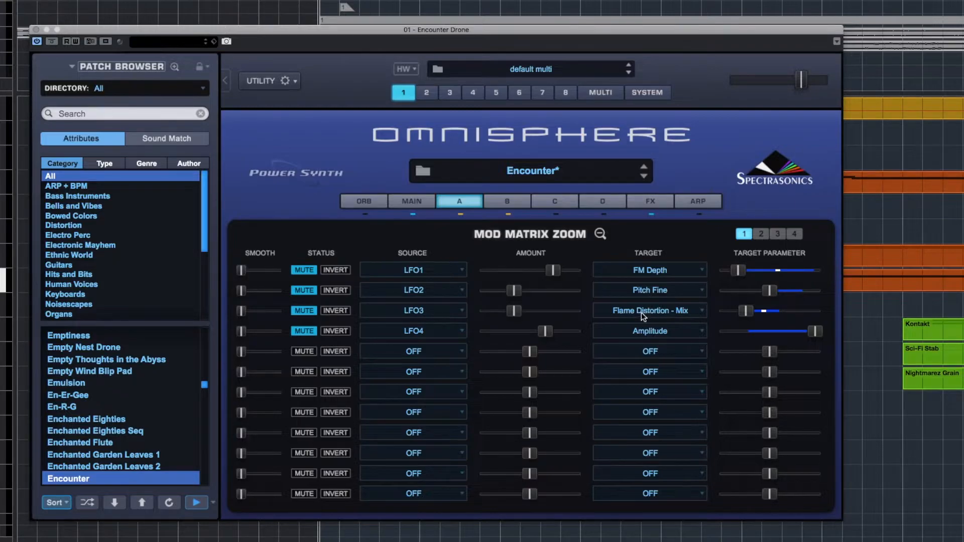
mouse_move(635, 319)
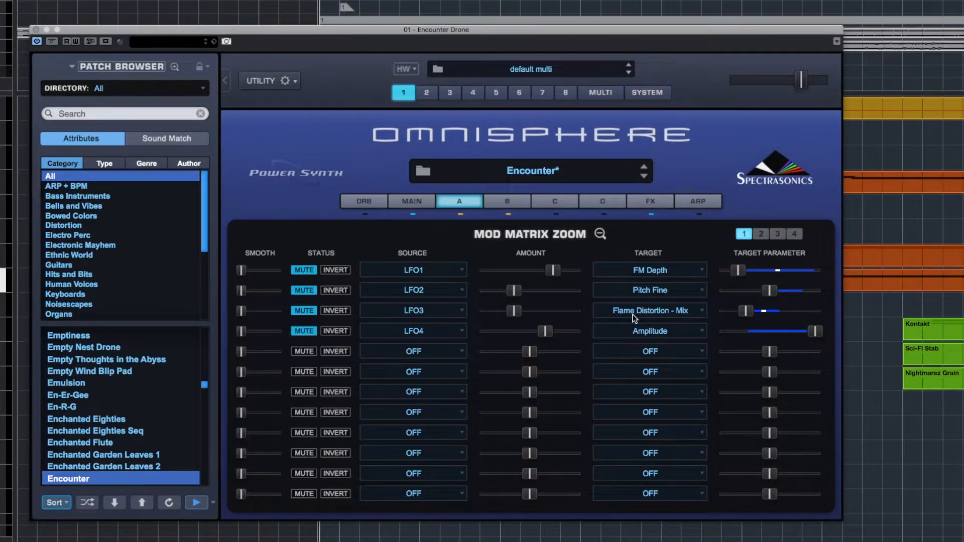
mouse_move(656, 319)
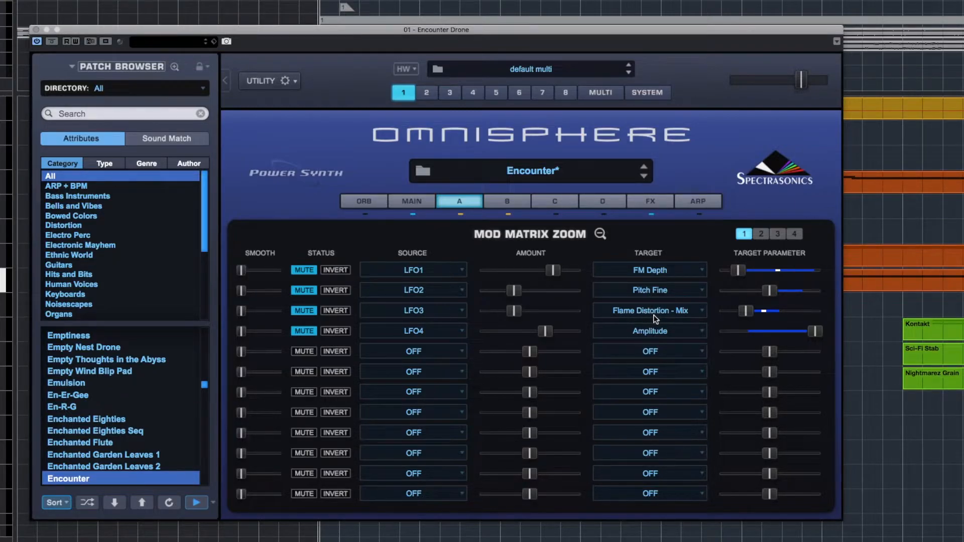
mouse_move(498, 327)
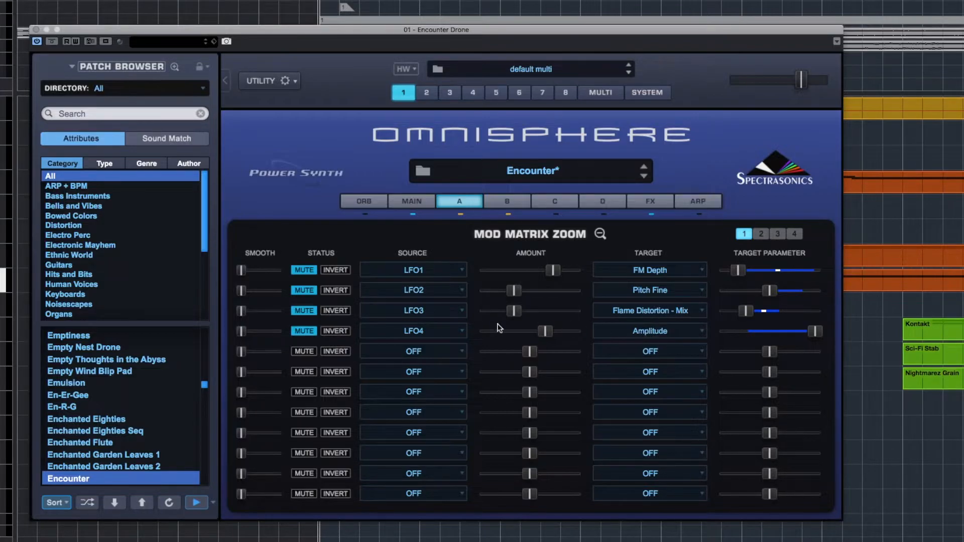
mouse_move(599, 237)
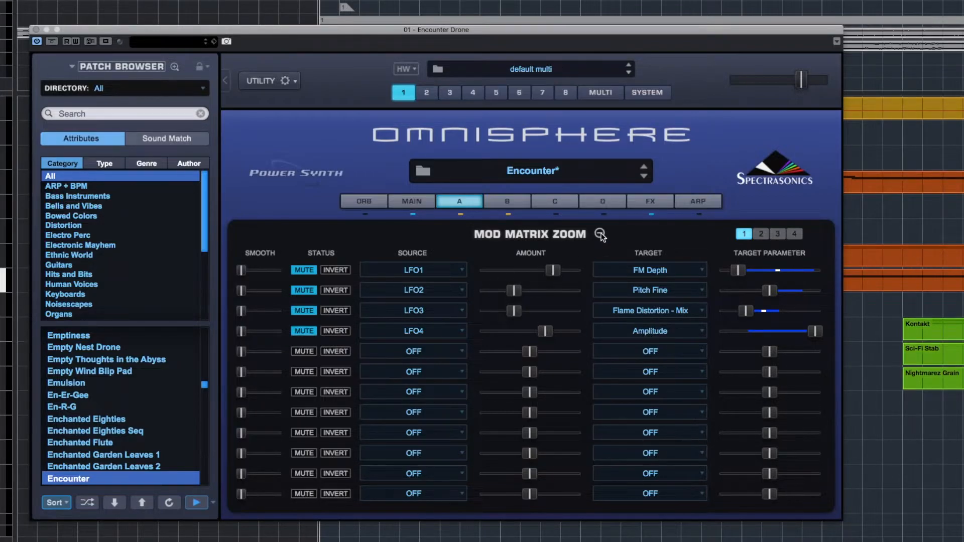
Close the Mod Matrix Zoom and return to layer A's edit page.
click(600, 235)
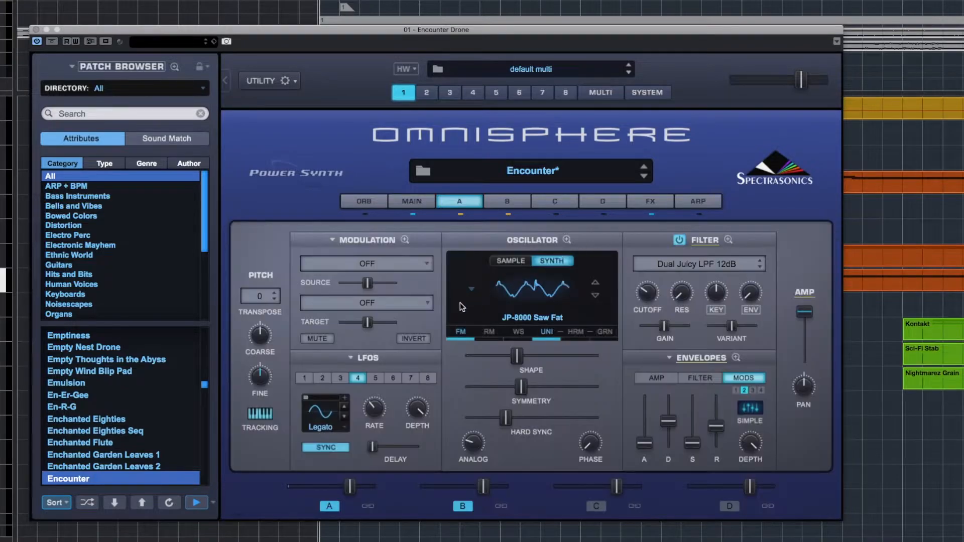
mouse_move(398, 258)
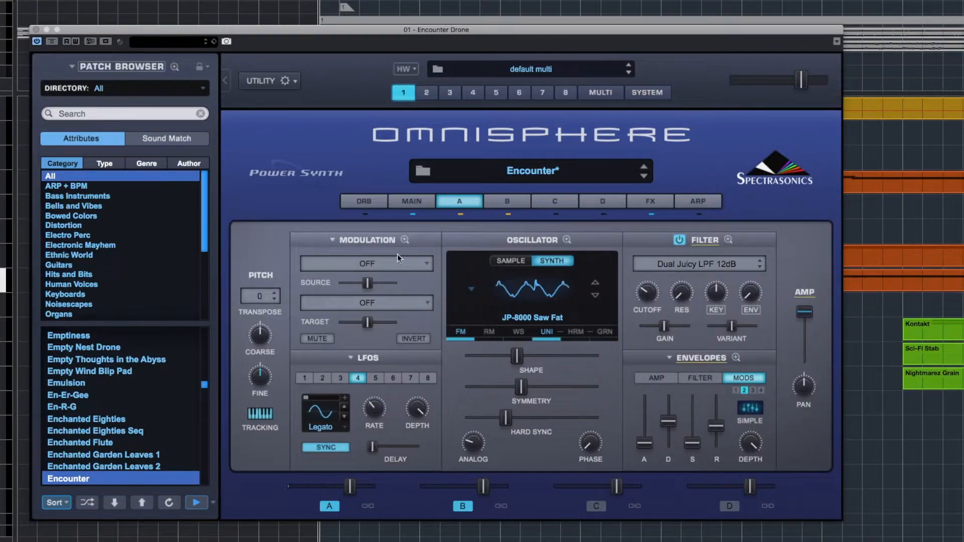
mouse_move(476, 336)
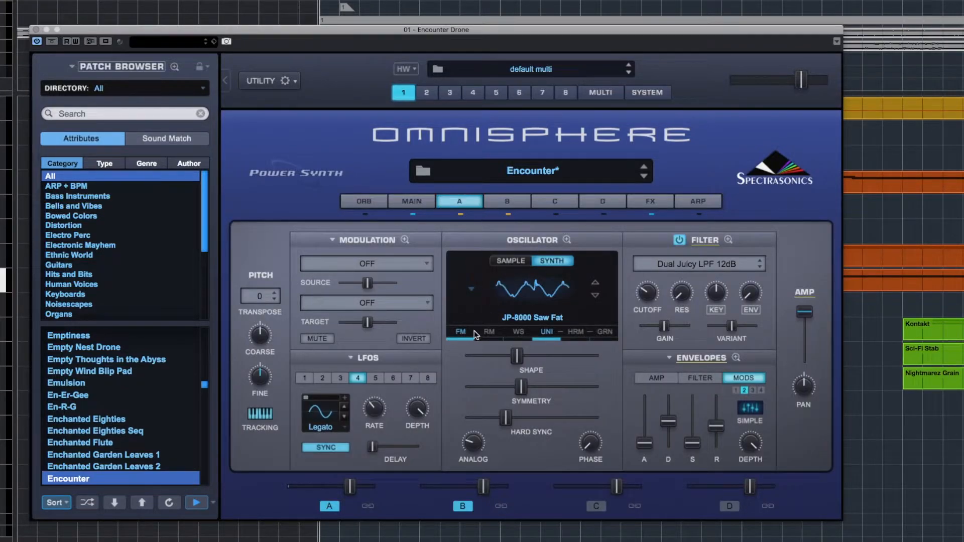
mouse_move(462, 338)
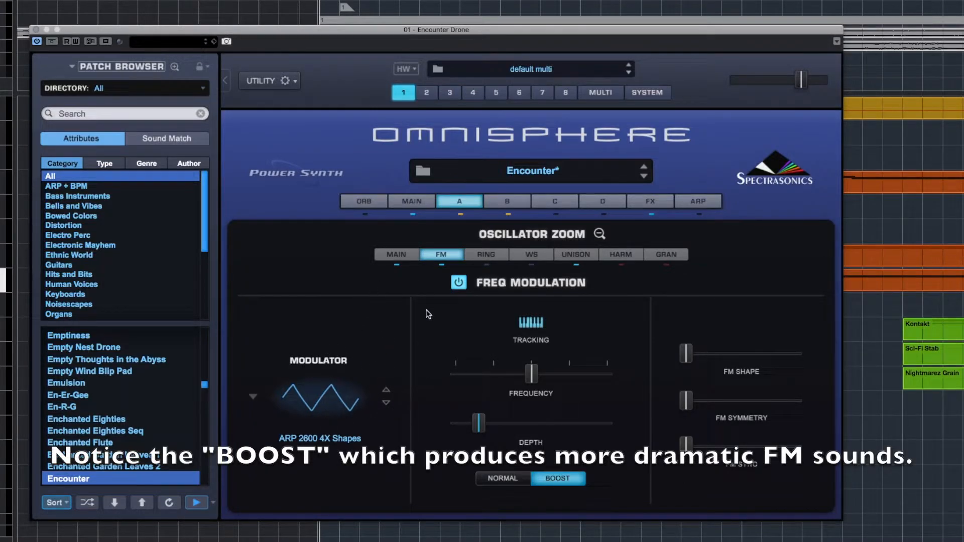
mouse_move(386, 403)
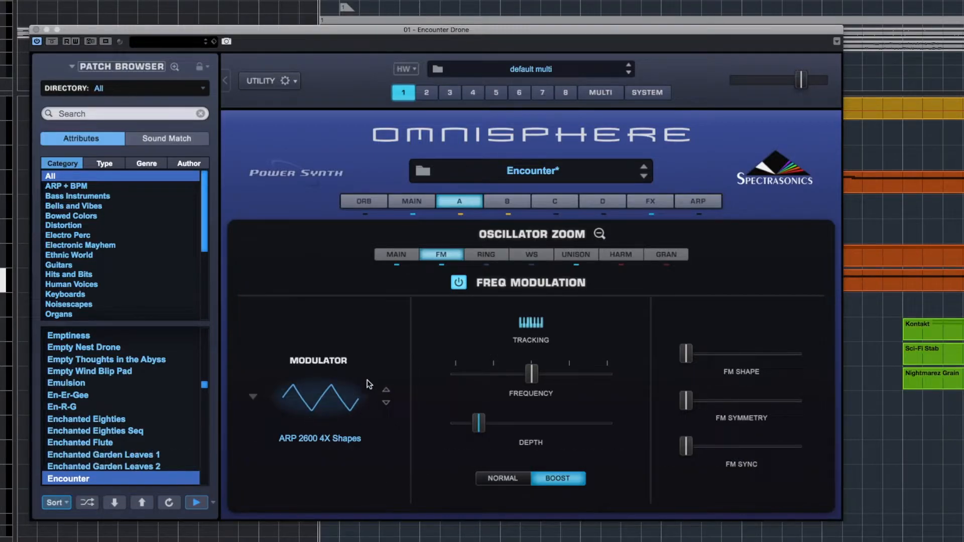
mouse_move(373, 385)
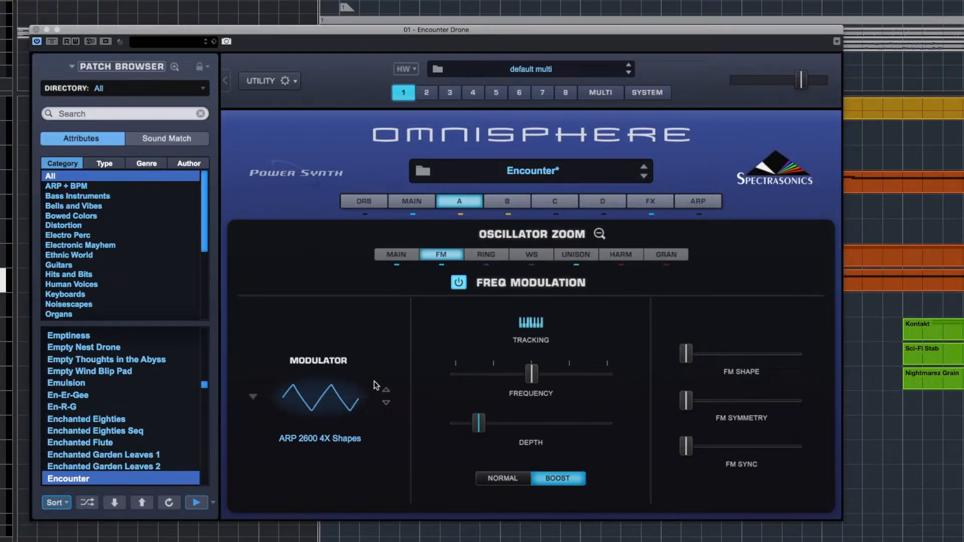
mouse_move(515, 435)
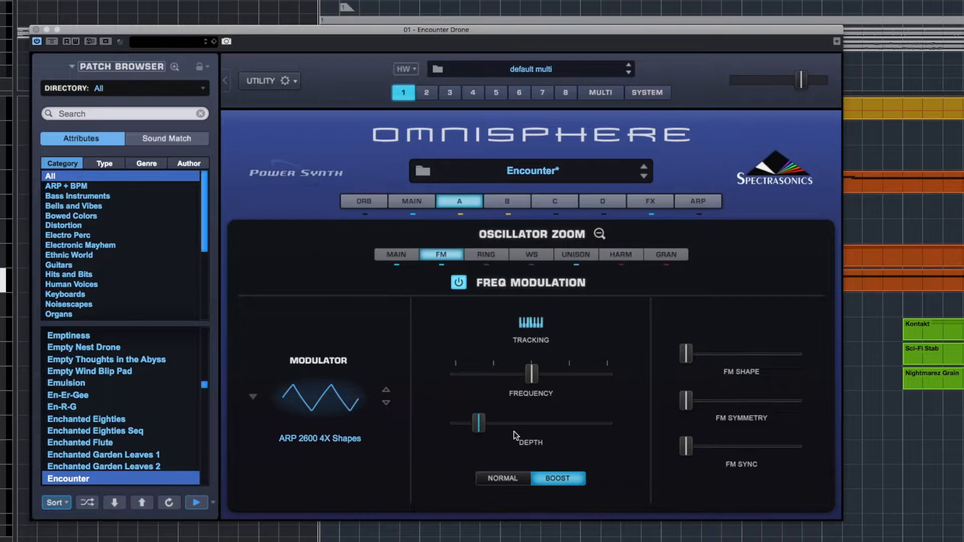
mouse_move(600, 241)
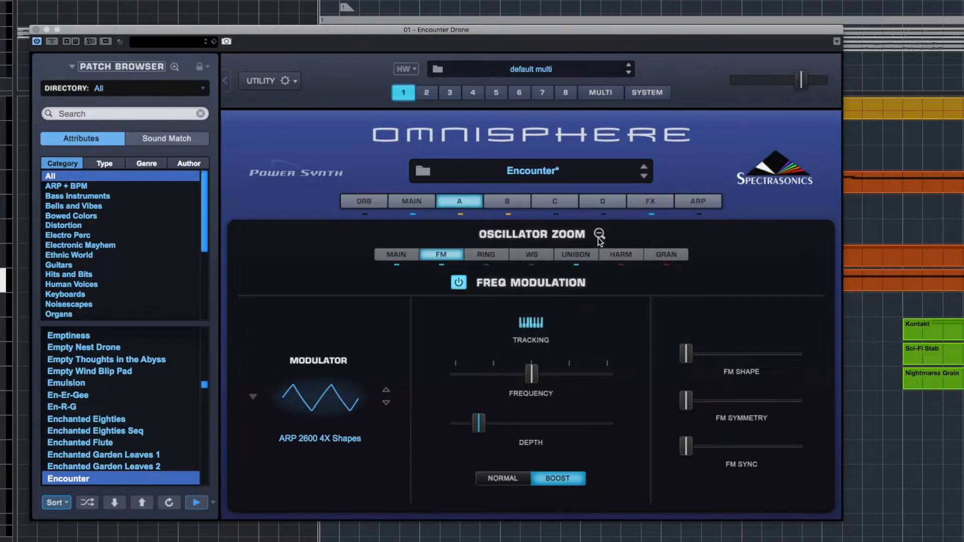
Leave the FM page with Boost on and return to the main synth view.
click(599, 234)
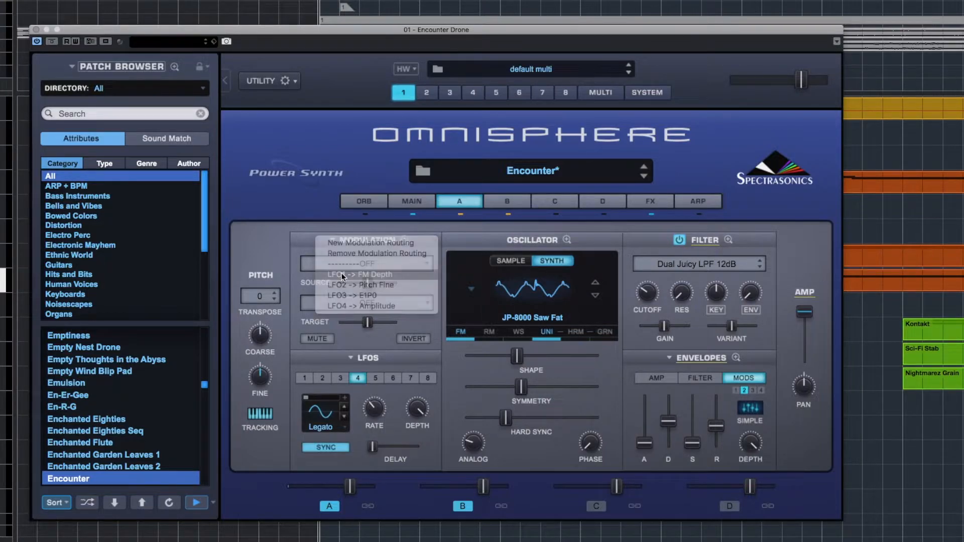
Select the muted 'LFO1 -> FM Depth' routing, with LFO 1's settings shown.
click(361, 274)
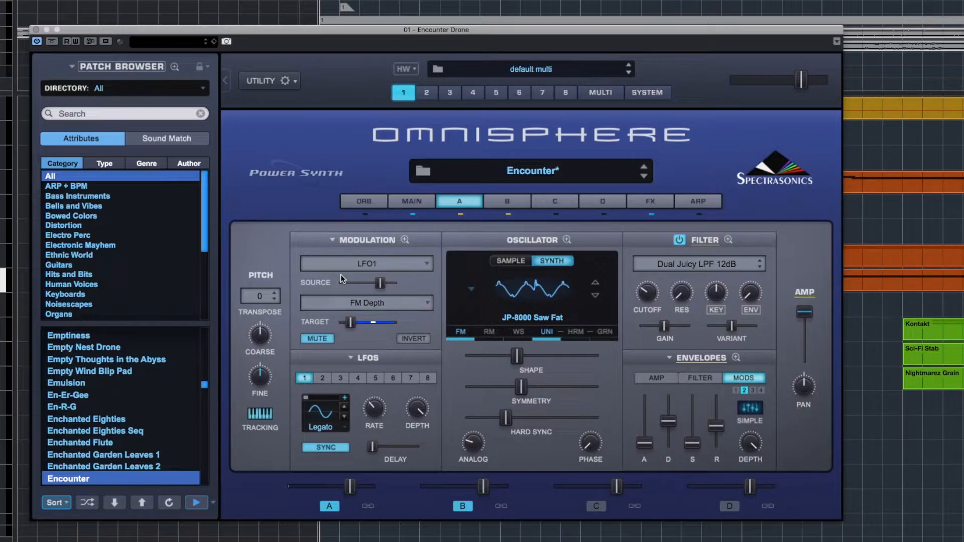
mouse_move(361, 385)
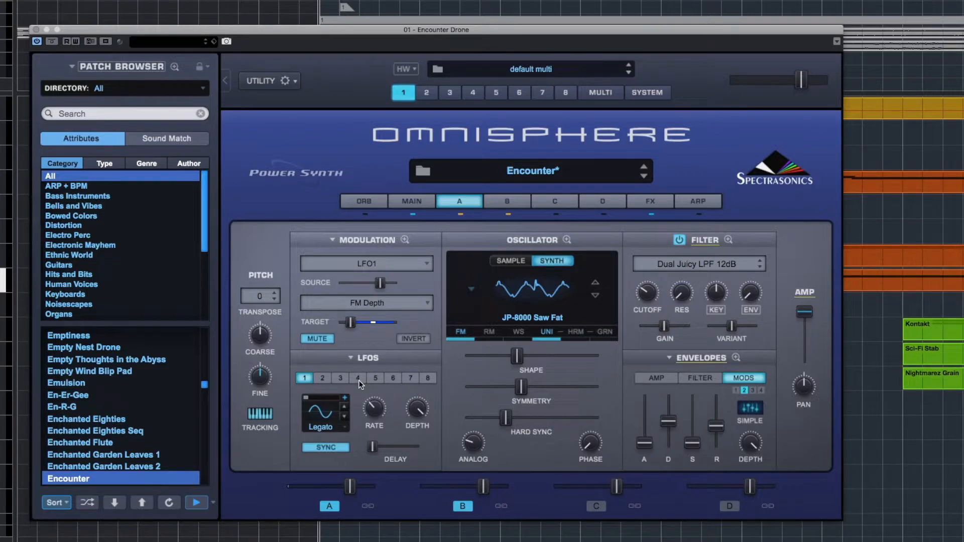
mouse_move(345, 408)
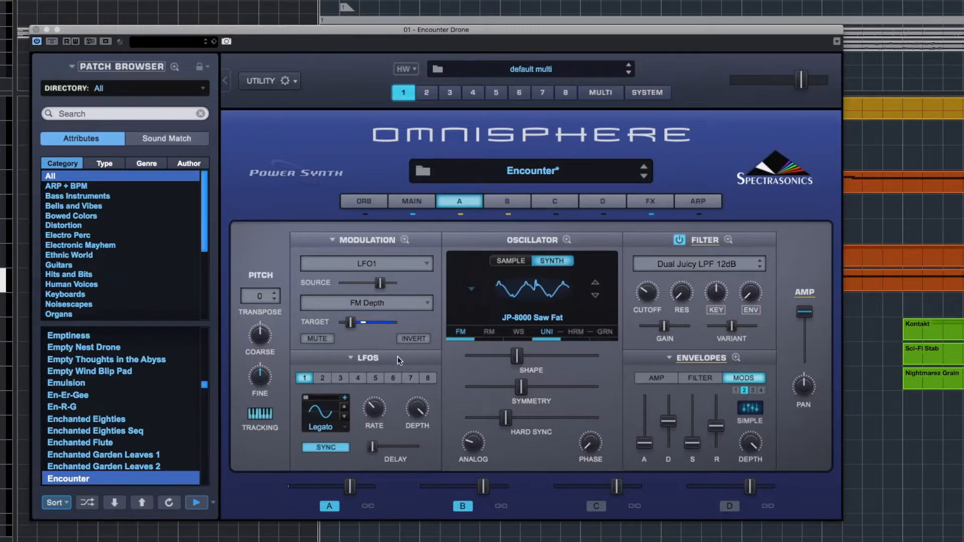
mouse_move(332, 241)
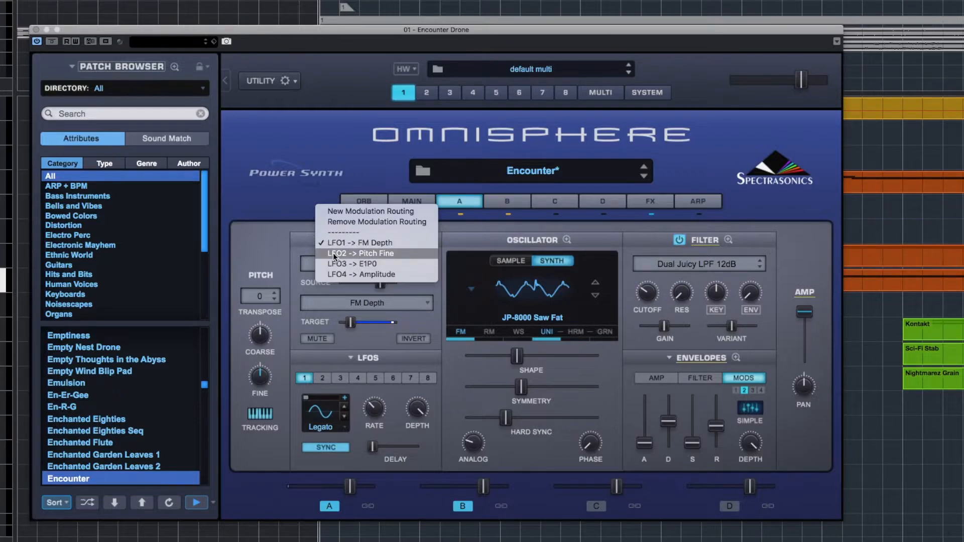
click(359, 253)
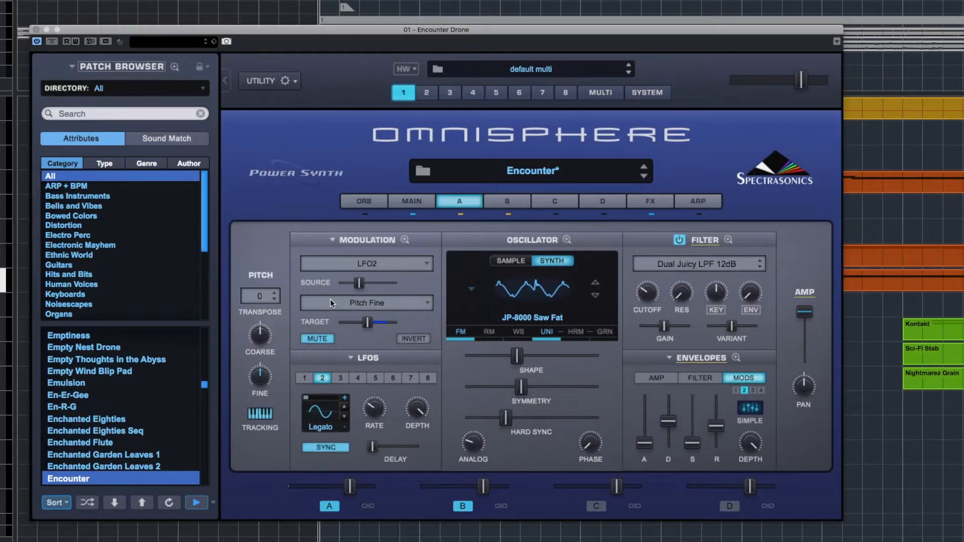
click(317, 339)
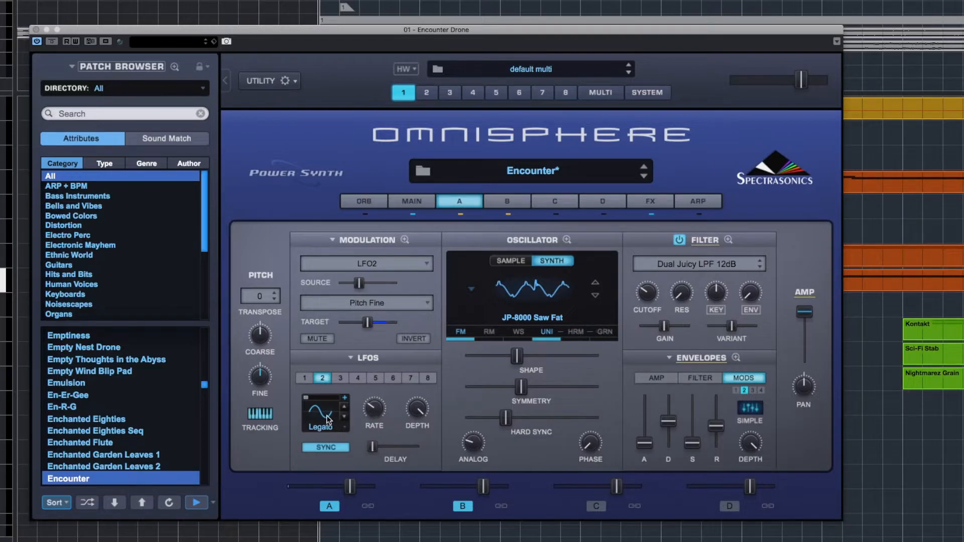
click(303, 378)
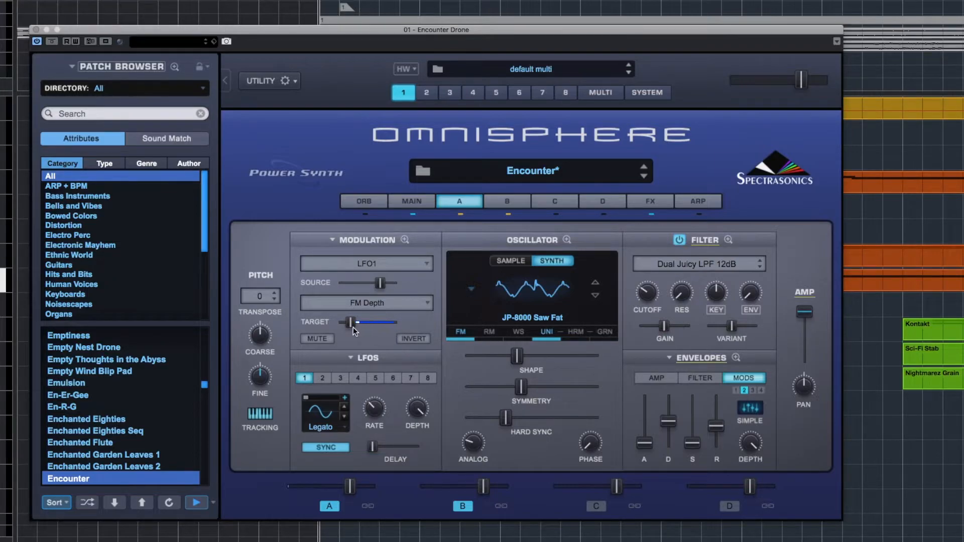
mouse_move(362, 334)
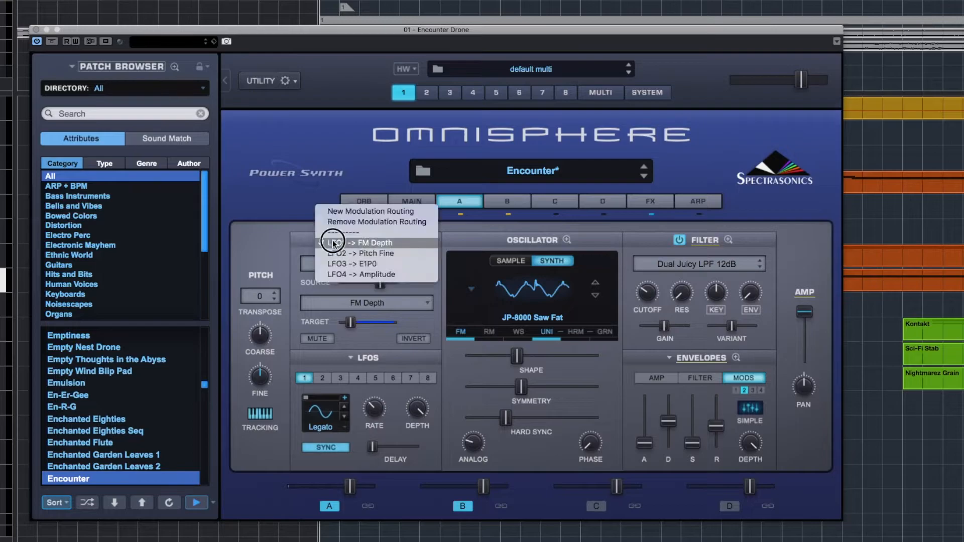
Display layer A's unmuted LFO2-to-Pitch Fine modulation routing with LFO 2 selected.
click(360, 253)
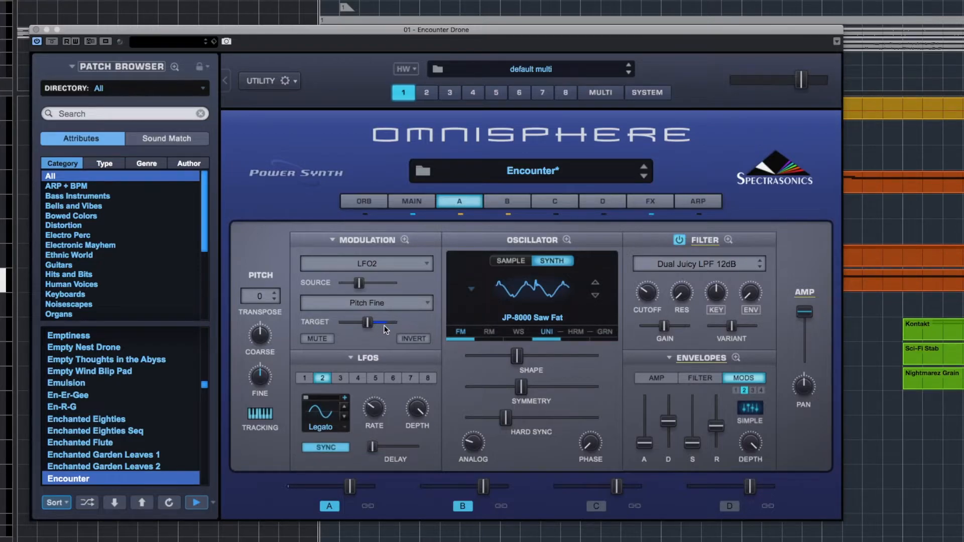
mouse_move(372, 331)
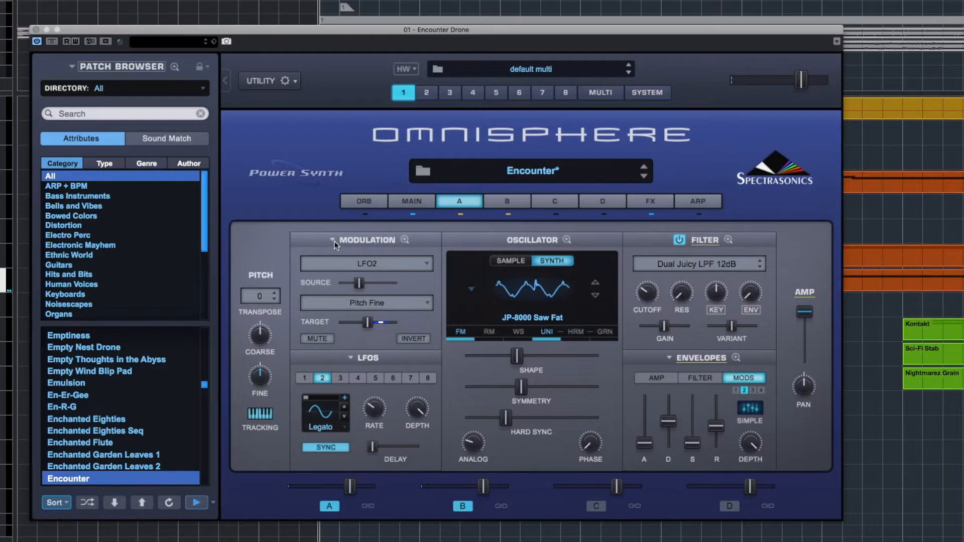
mouse_move(345, 257)
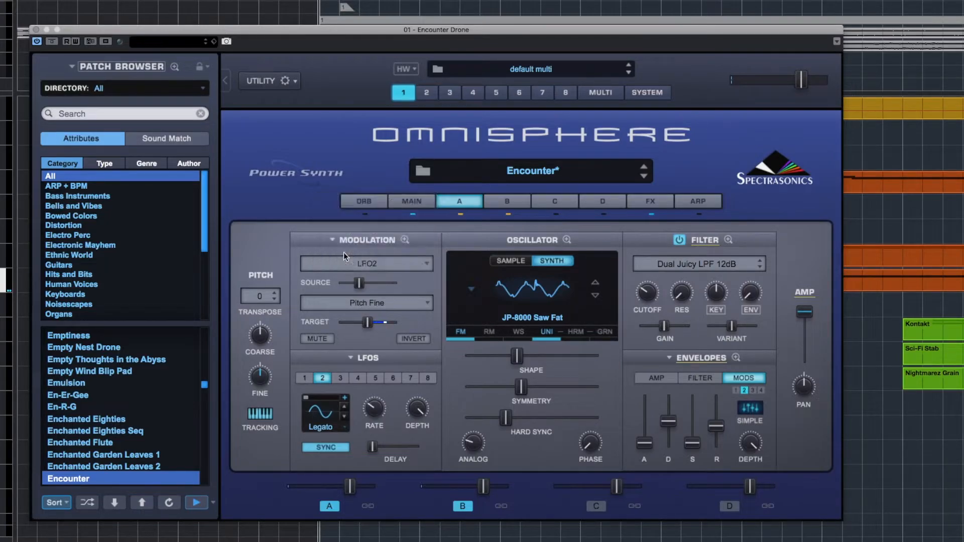
Show the muted LFO3-to-Flame Distortion Mix routing, then view the Common Flame effect.
click(340, 379)
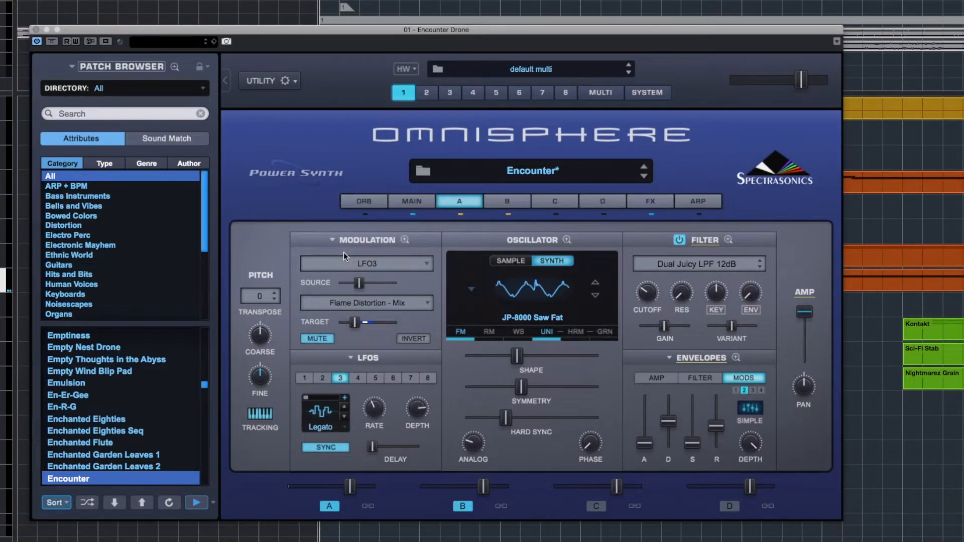
mouse_move(622, 206)
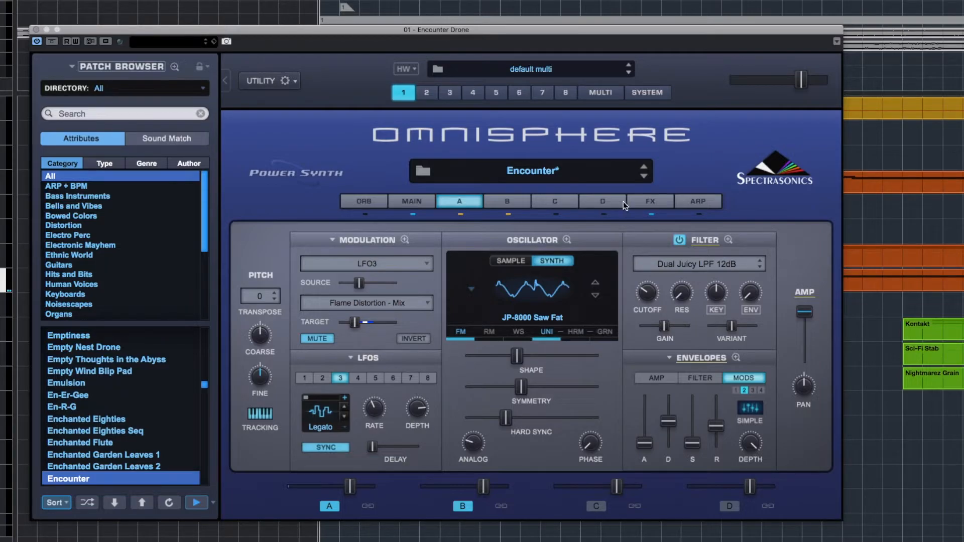
click(649, 201)
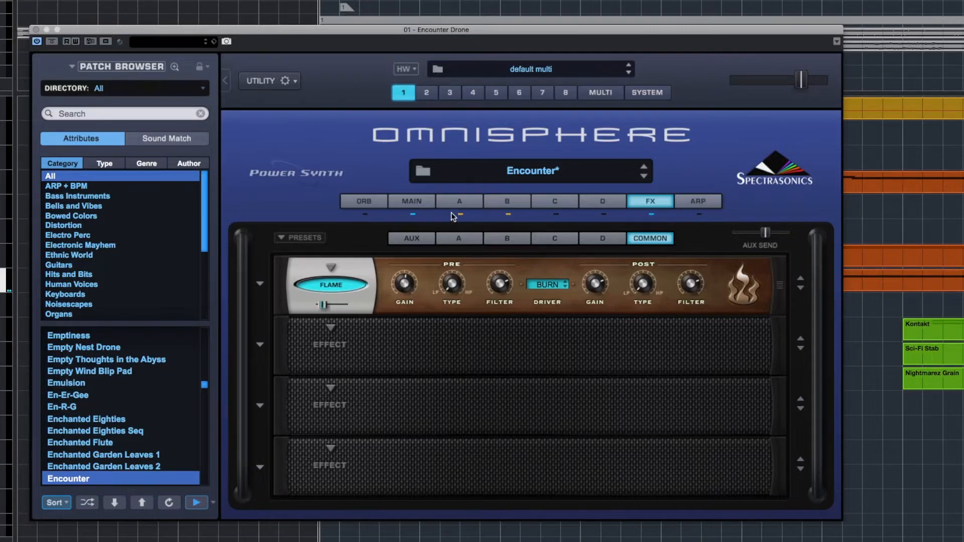
mouse_move(550, 294)
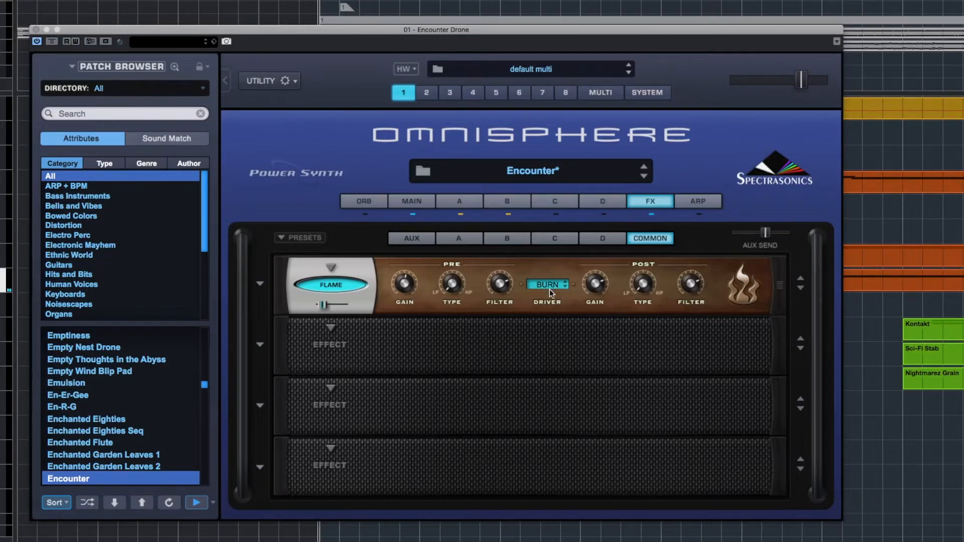
mouse_move(548, 298)
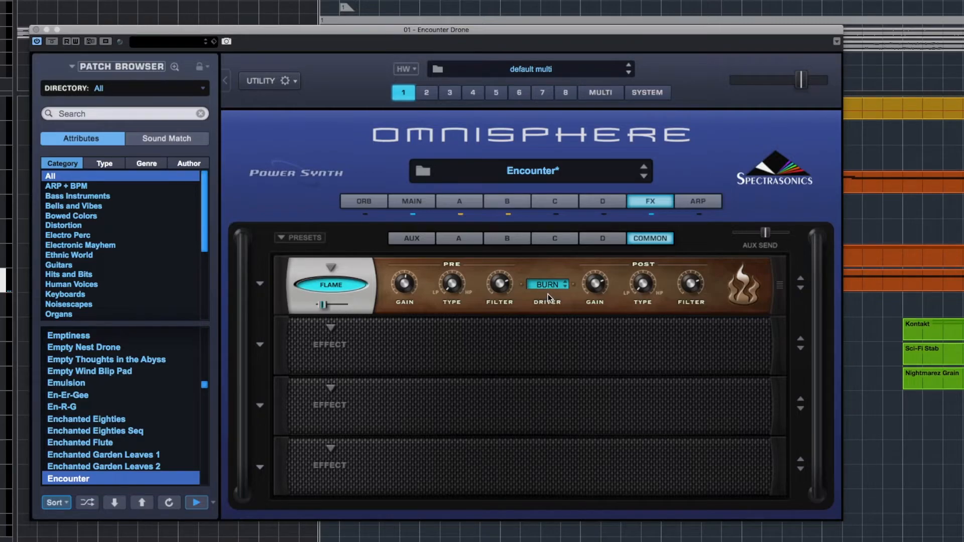
mouse_move(539, 280)
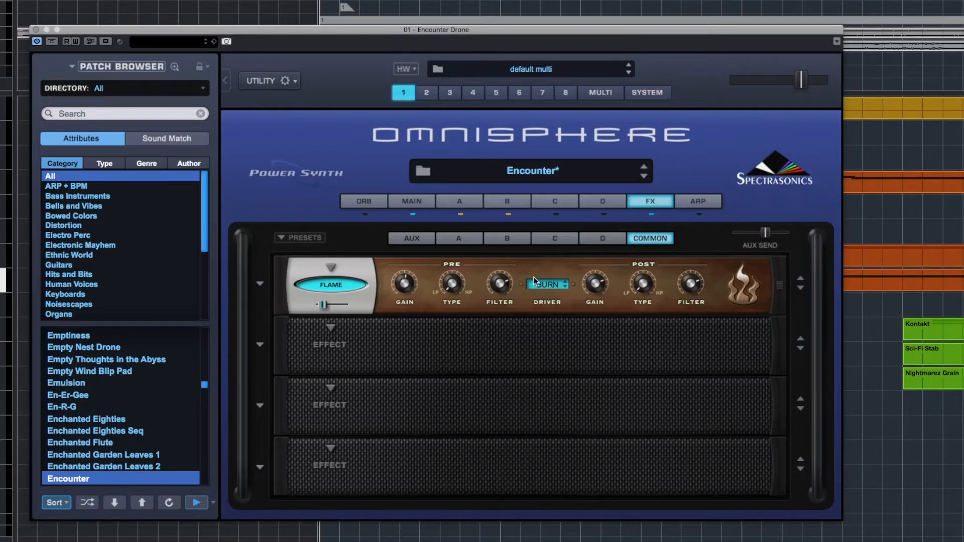
Return to layer A's edit page showing the muted LFO3-to-Distortion Mix routing.
click(458, 201)
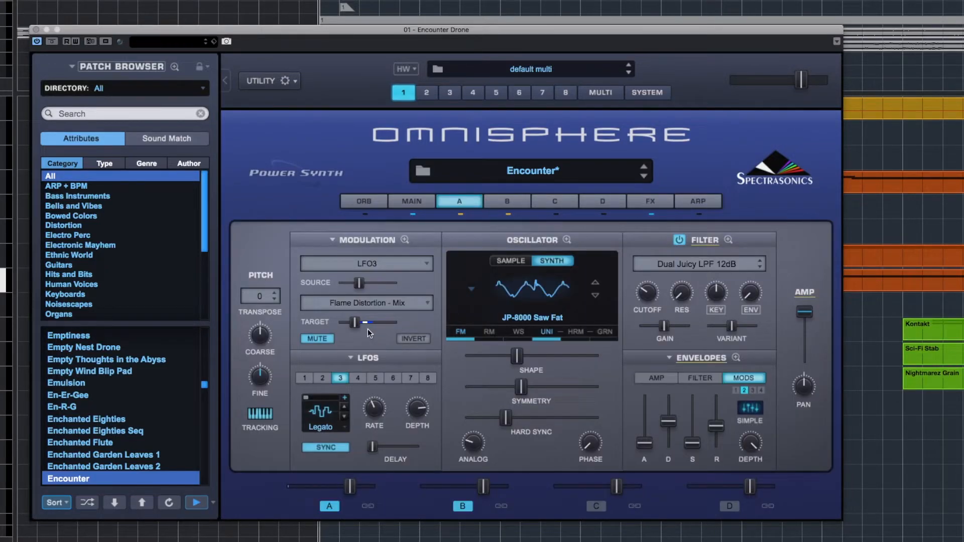
mouse_move(360, 337)
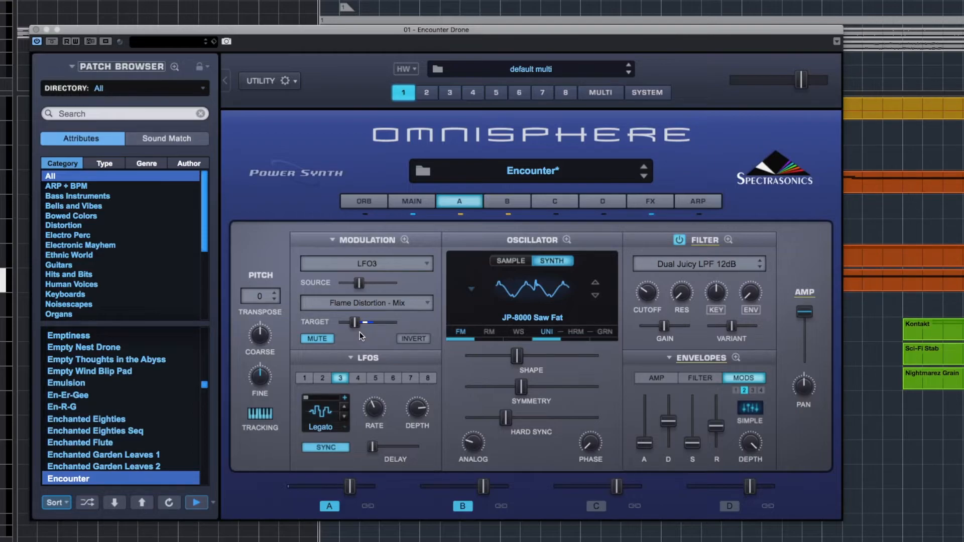
Open LFO3's waveform list and keep it on the sample-and-hold shape.
click(315, 410)
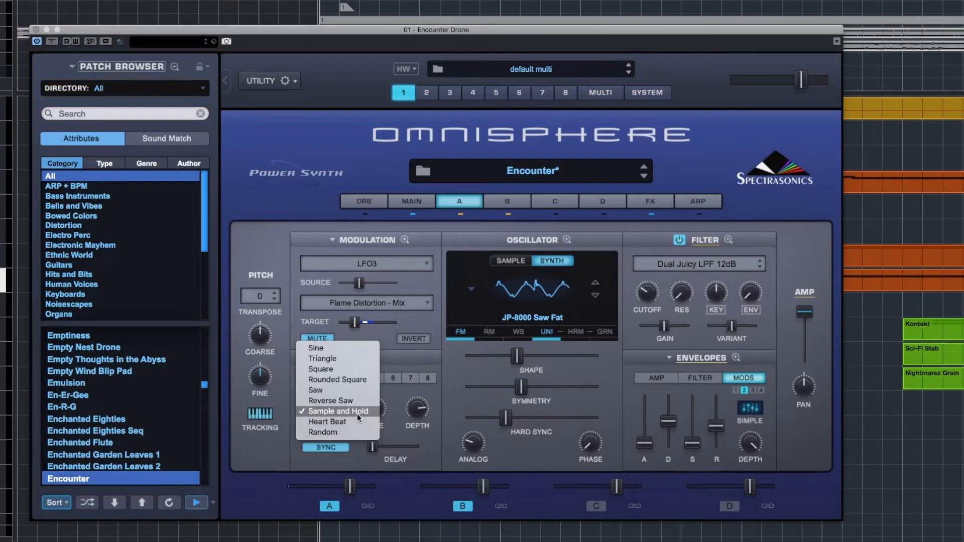
click(339, 411)
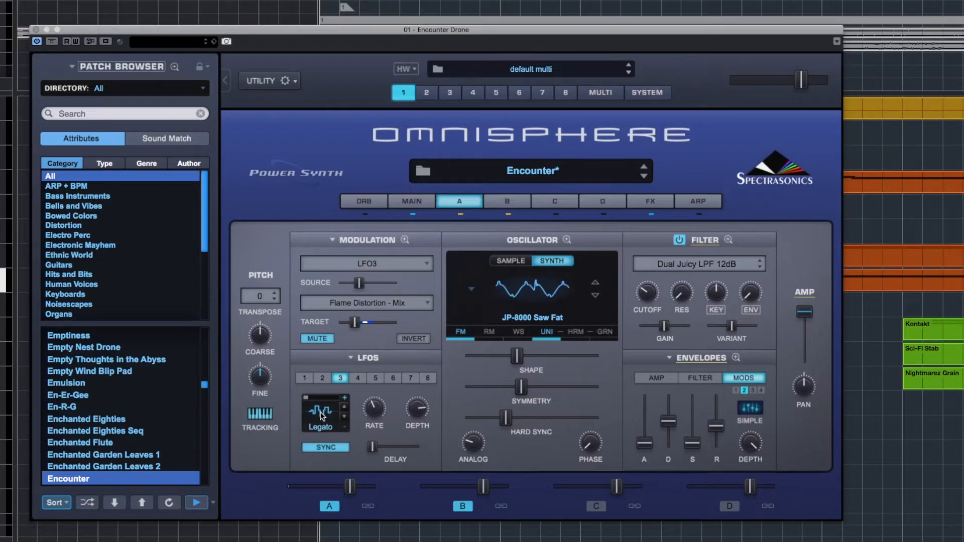
mouse_move(379, 417)
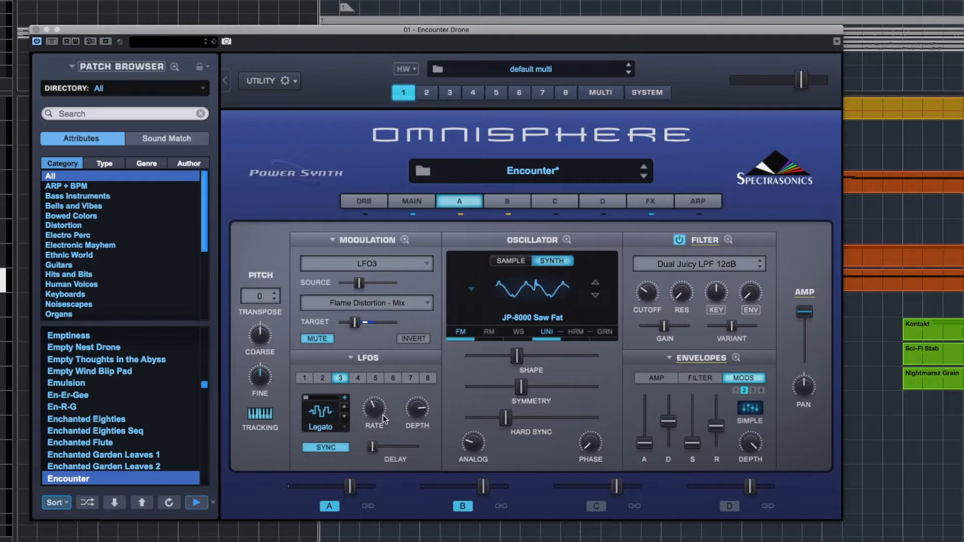
mouse_move(381, 419)
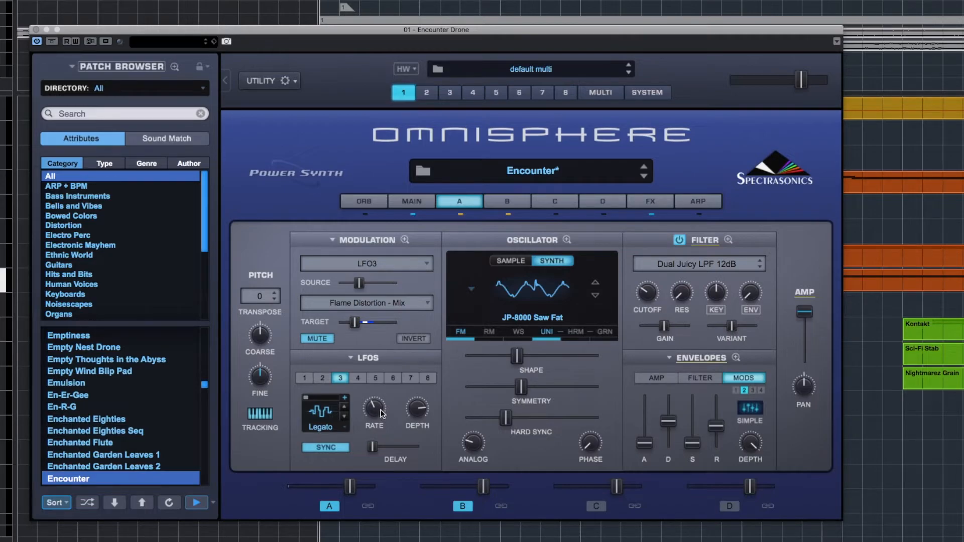
mouse_move(357, 386)
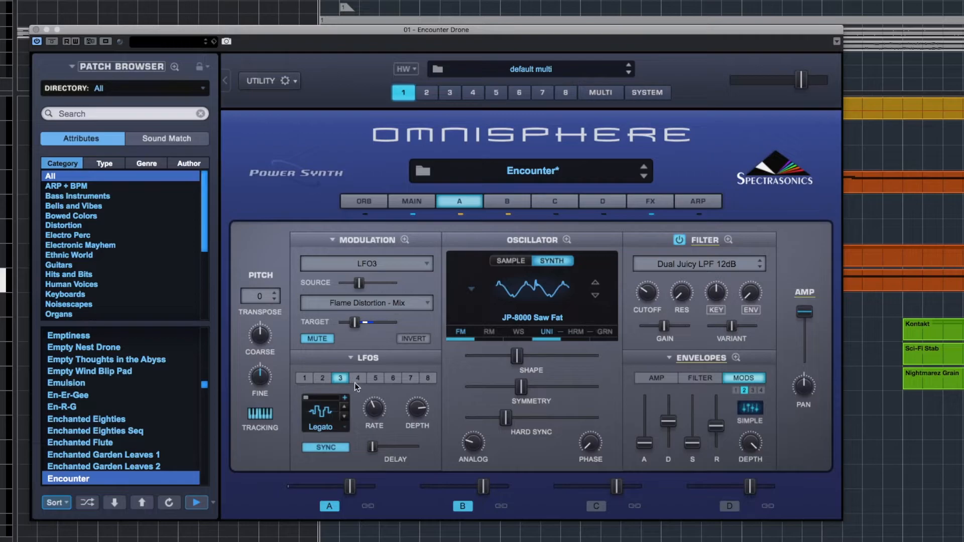
mouse_move(366, 413)
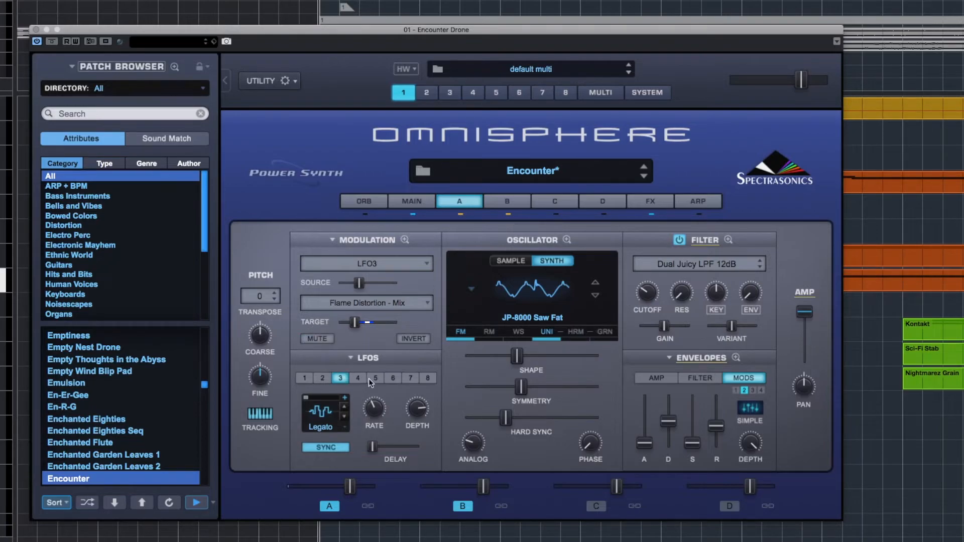
mouse_move(375, 364)
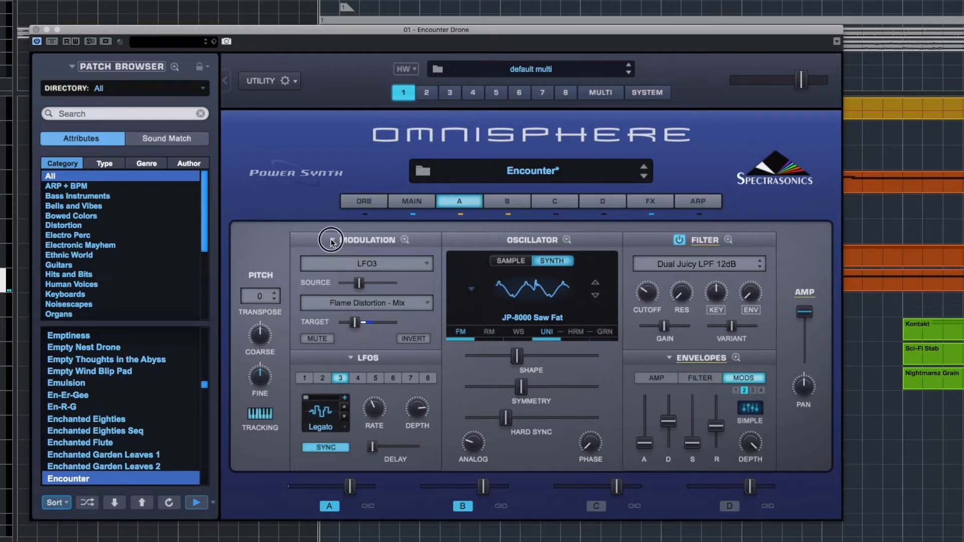
Bring up the LFO4-to-Amplitude routing and set the LFO4 rate to 2X.
click(357, 378)
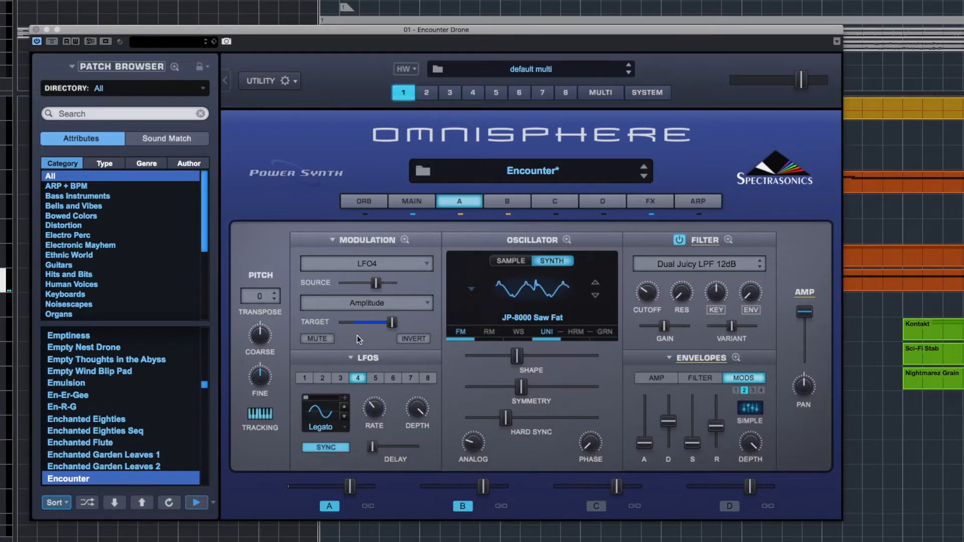
mouse_move(355, 392)
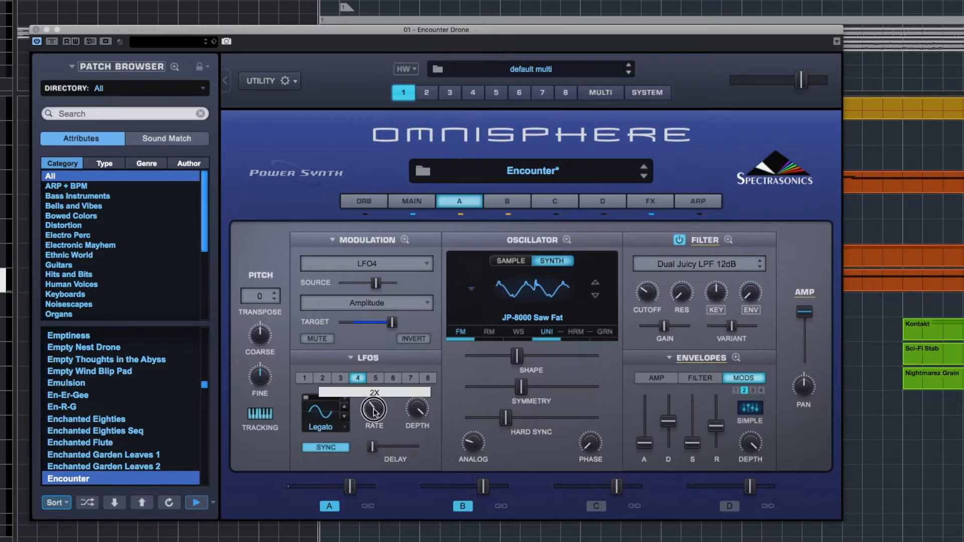
click(303, 378)
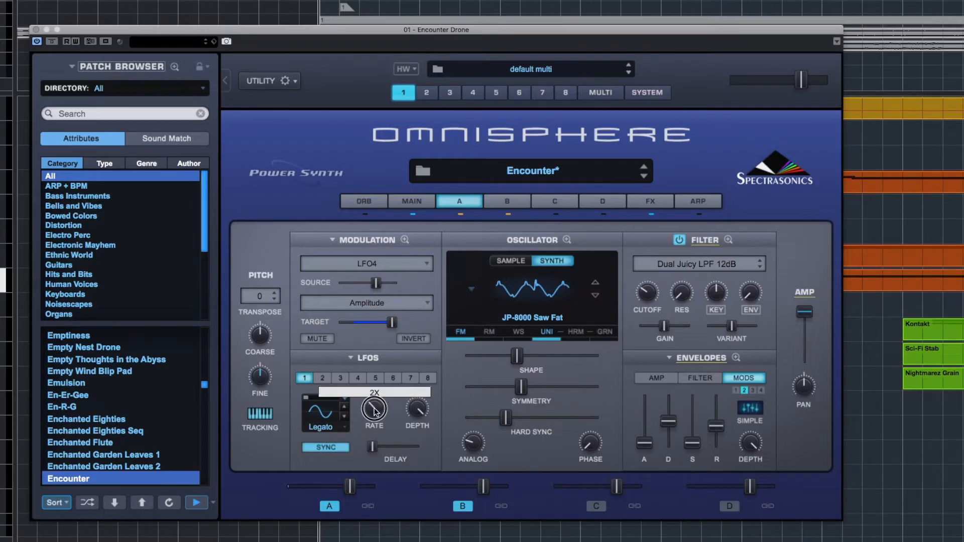
click(357, 378)
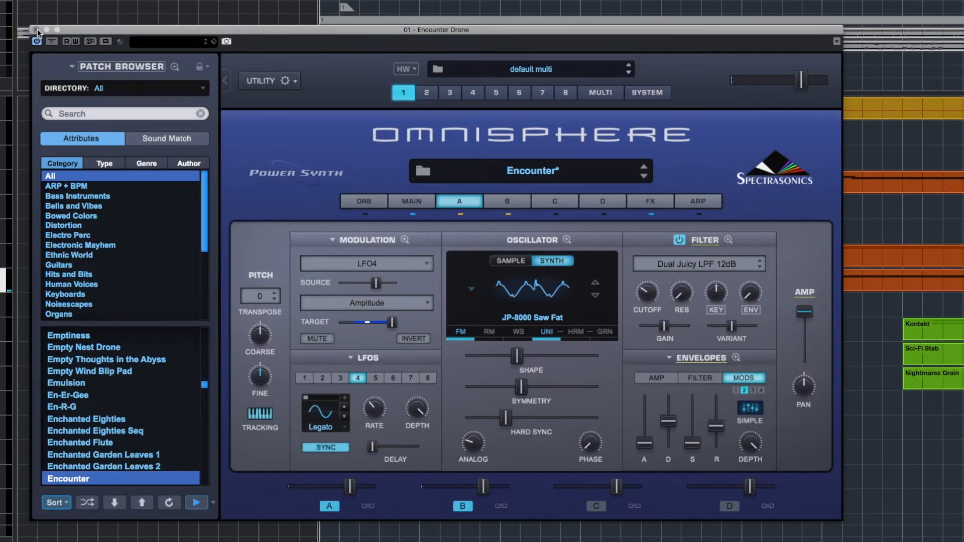
mouse_move(258, 246)
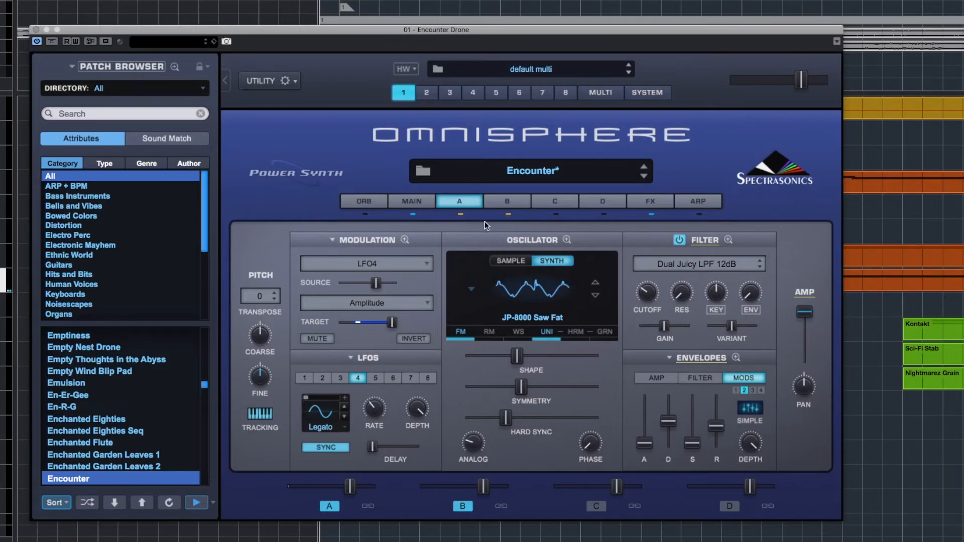
mouse_move(556, 362)
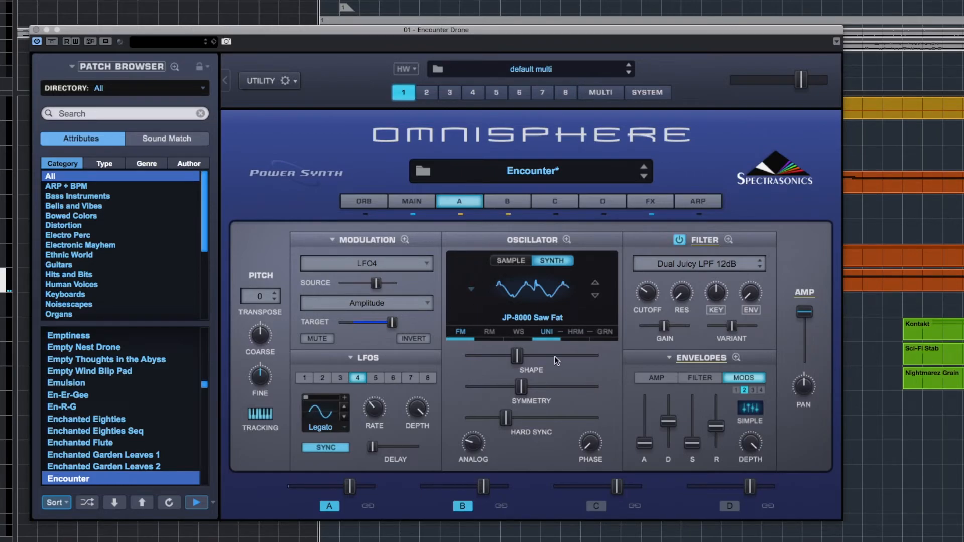
mouse_move(576, 359)
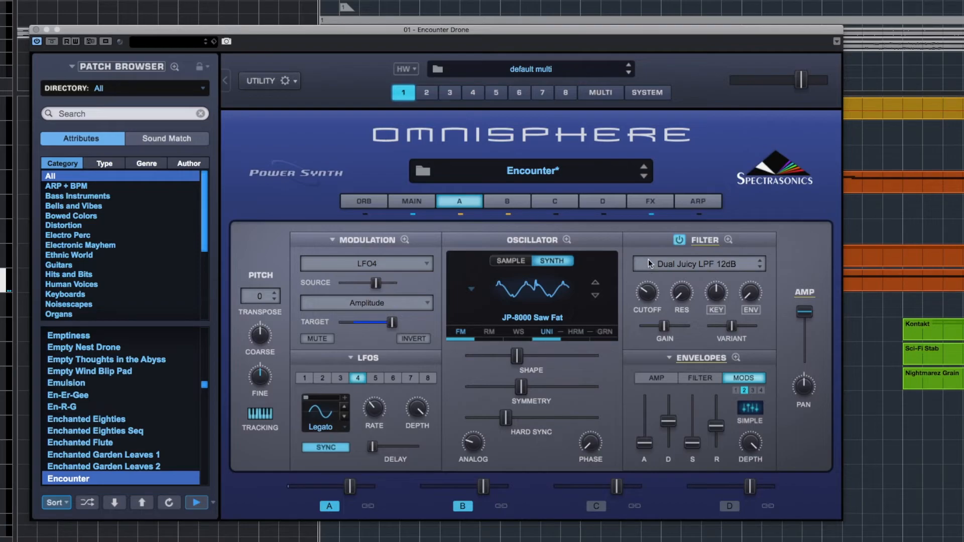
mouse_move(651, 212)
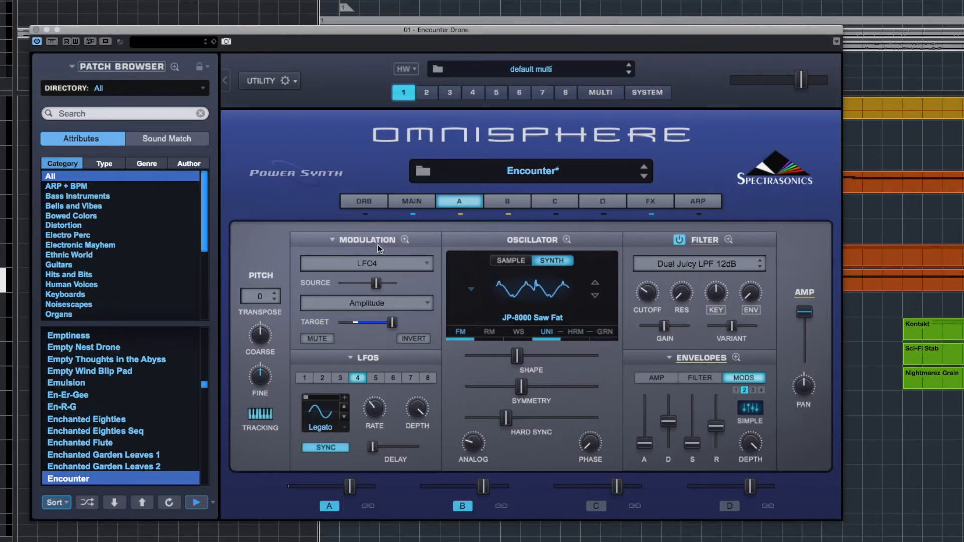
click(405, 241)
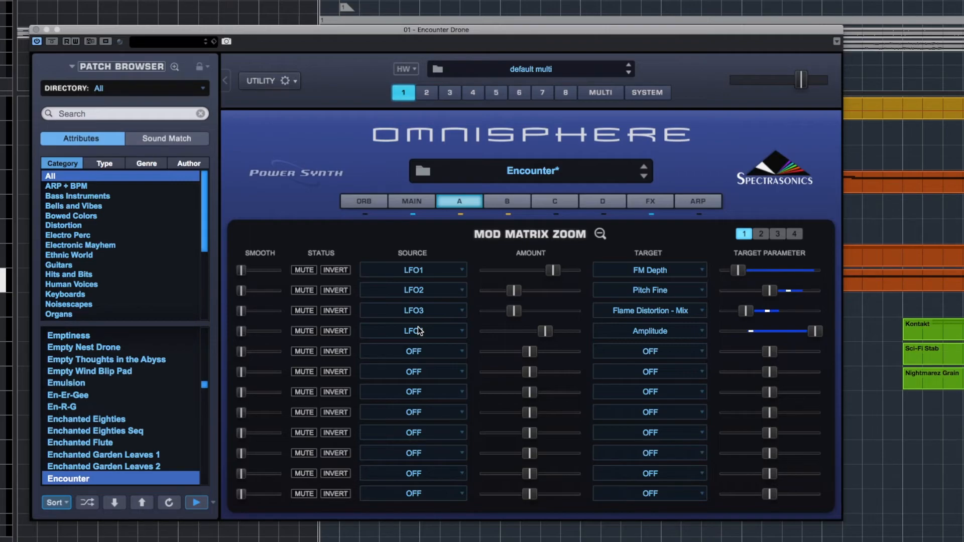
click(599, 233)
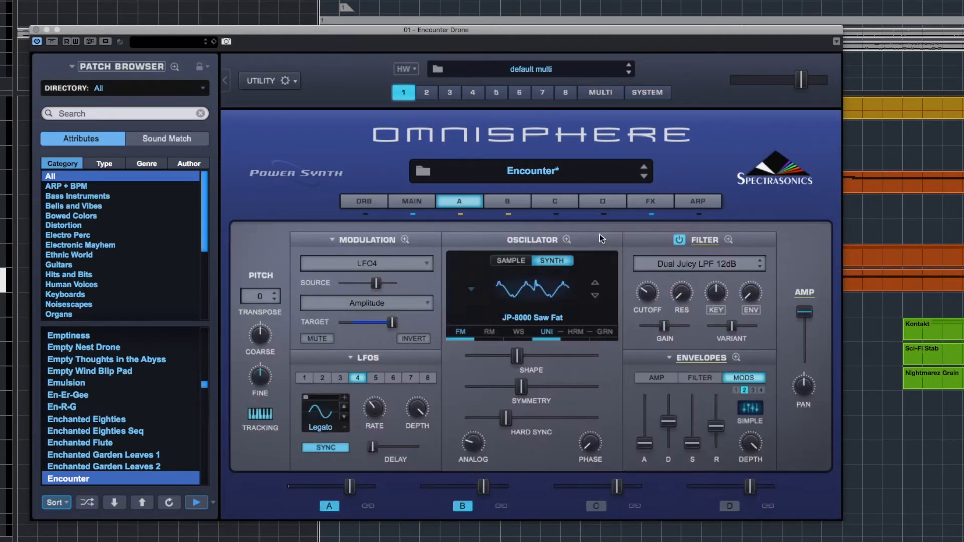